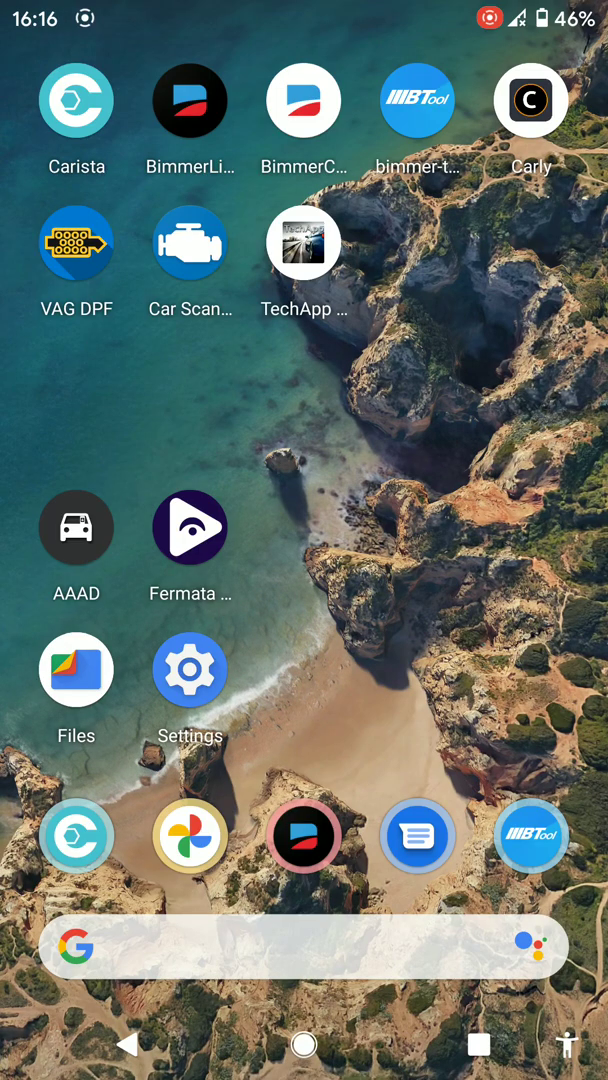
Pair the phone with the Carista Bluetooth adapter from Android's Pair new device screen.
drag(304, 10, 304, 400)
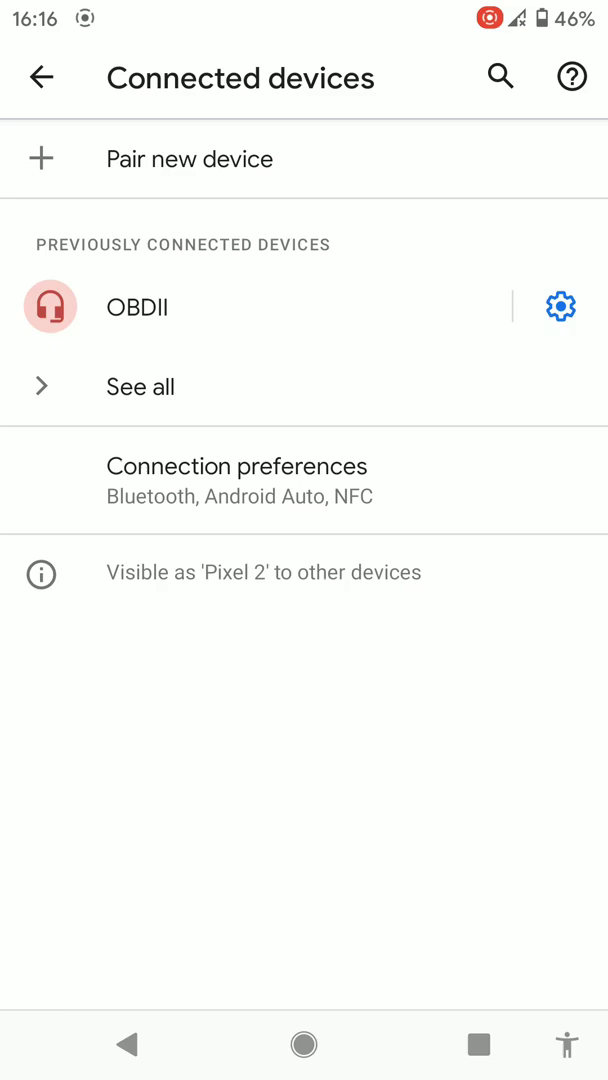
click(190, 158)
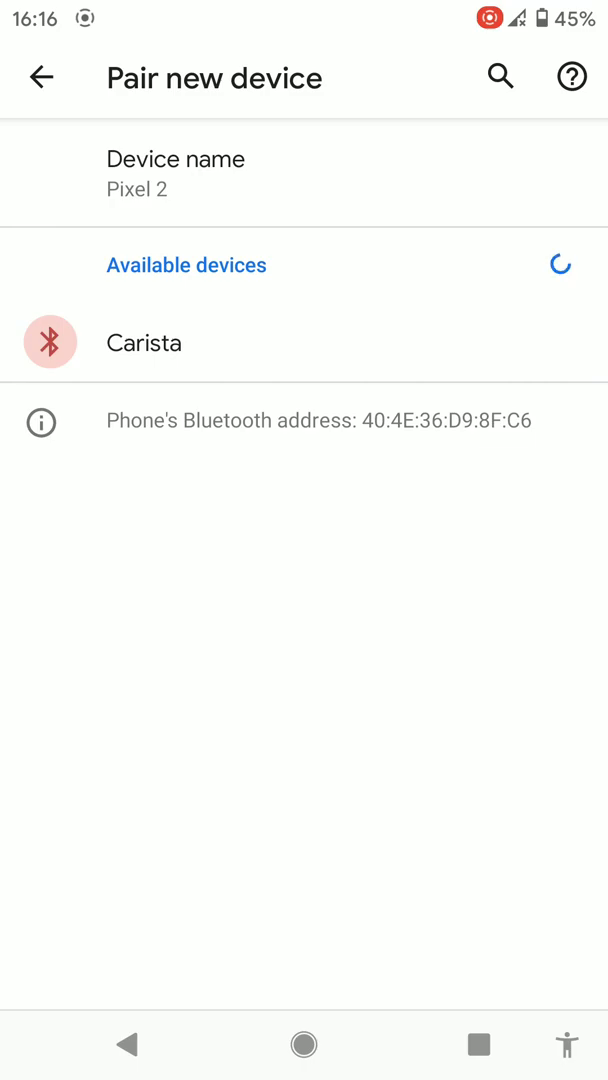
click(144, 342)
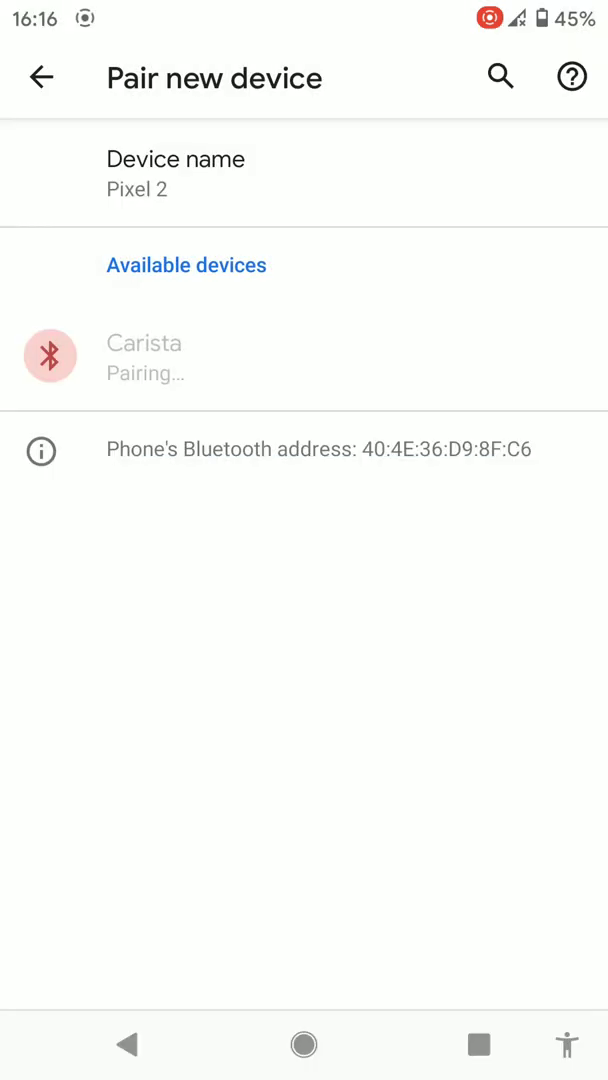
click(40, 76)
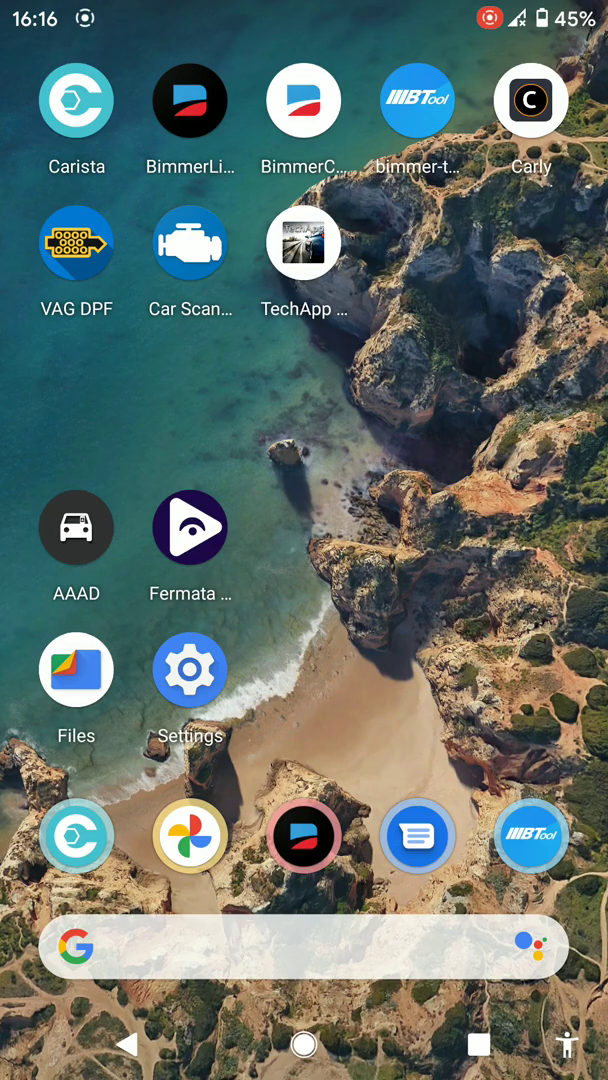
Launch Carista, start Connect and choose Carista as the adapter type.
click(76, 102)
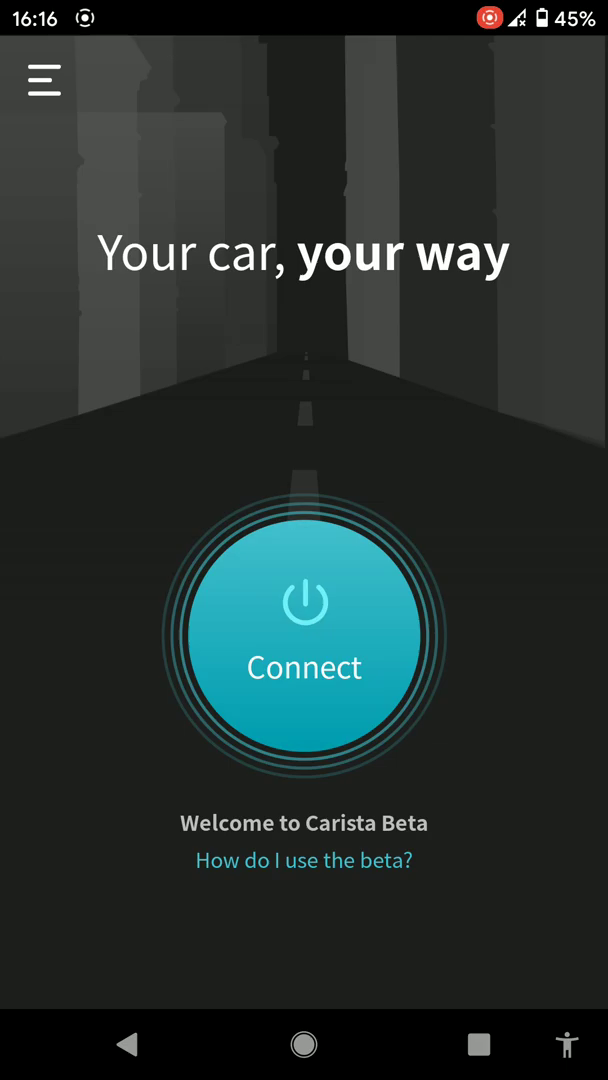
click(304, 640)
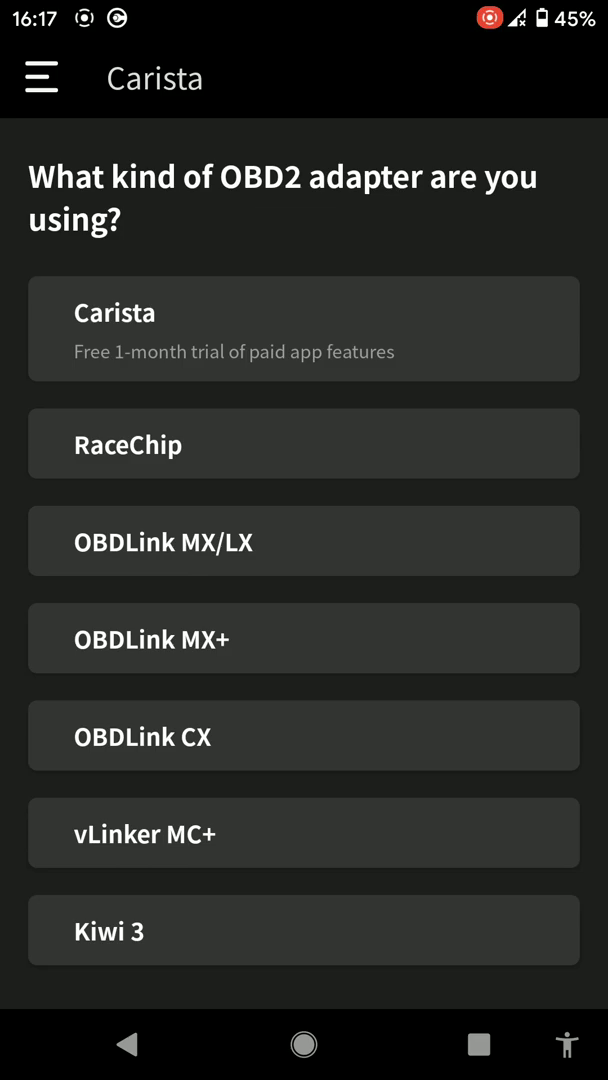
scroll(down, 3)
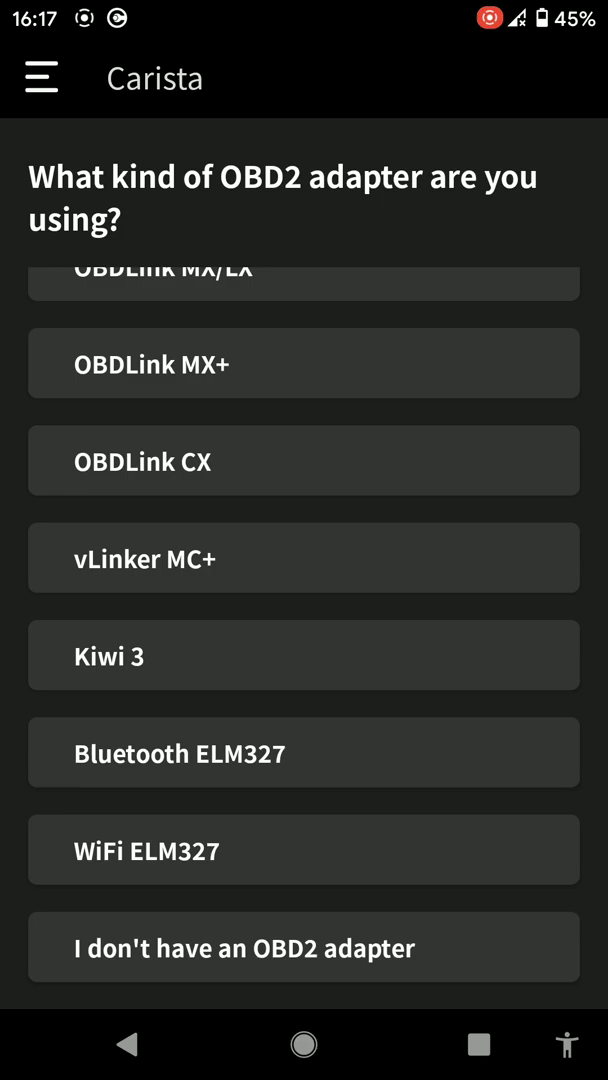
scroll(down, 3)
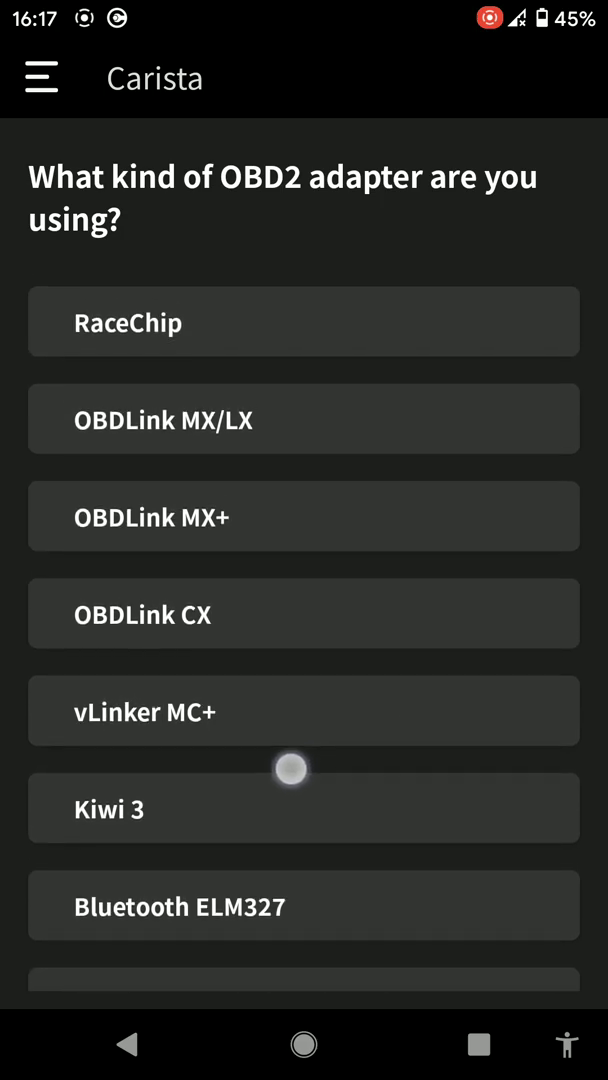
scroll(down, 3)
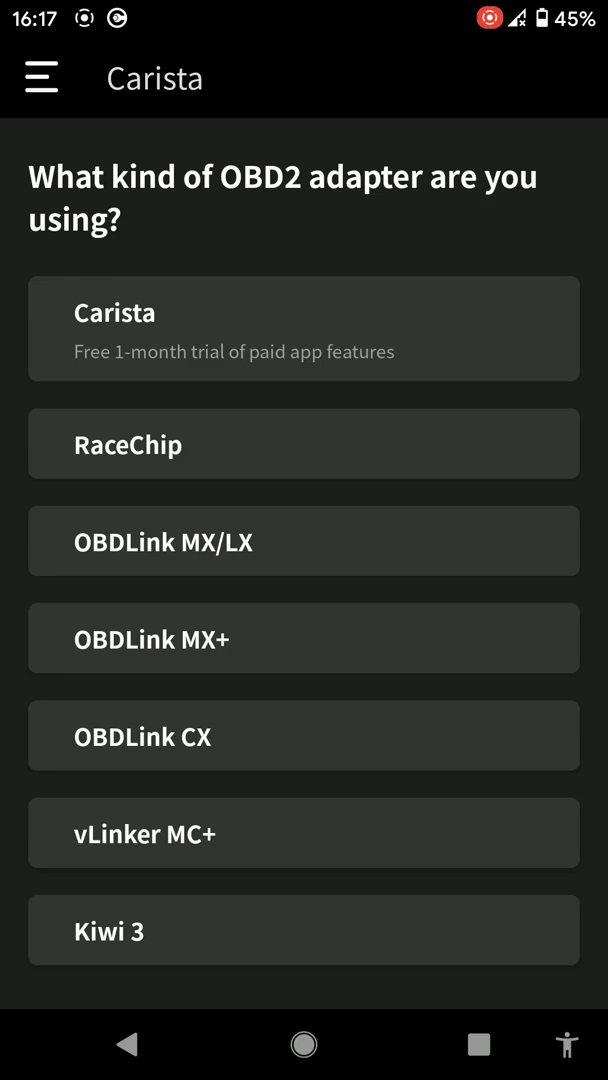
click(304, 328)
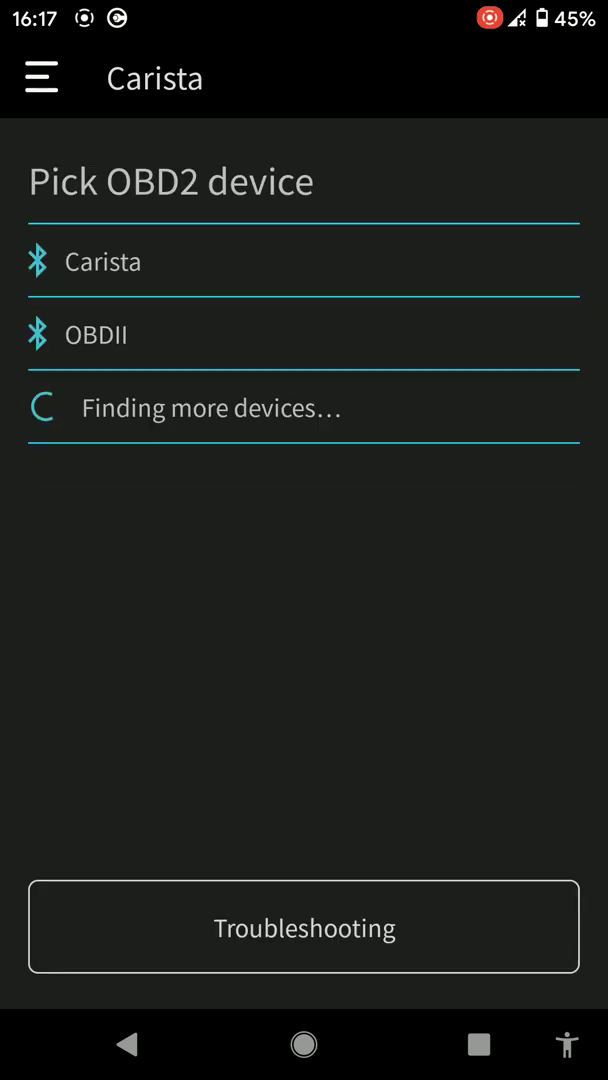
Connect to the Carista adapter so the vehicle overview with VIN and voltage loads.
click(104, 334)
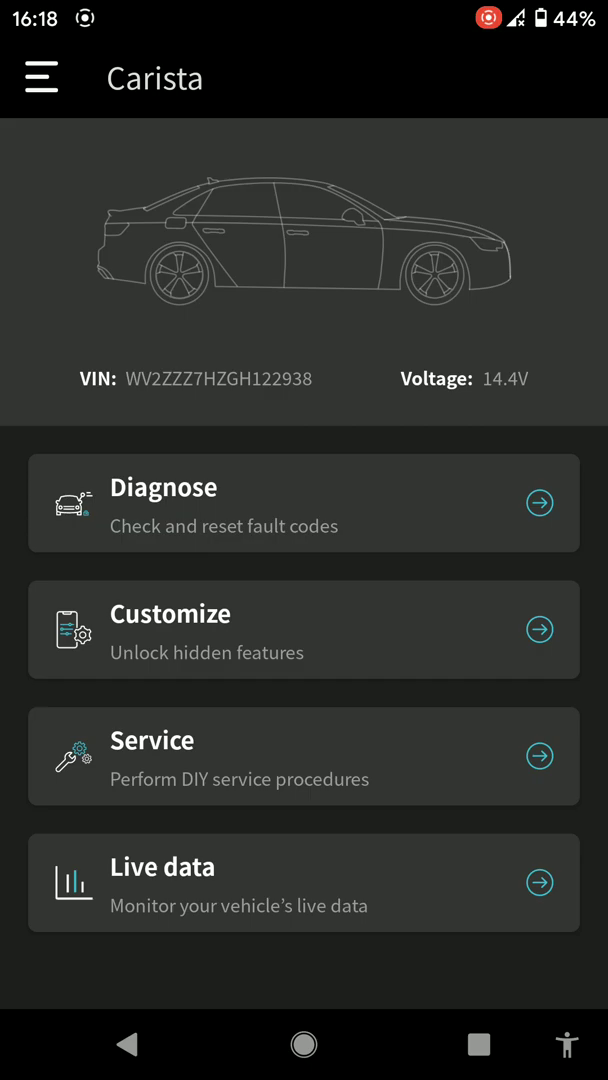
click(304, 756)
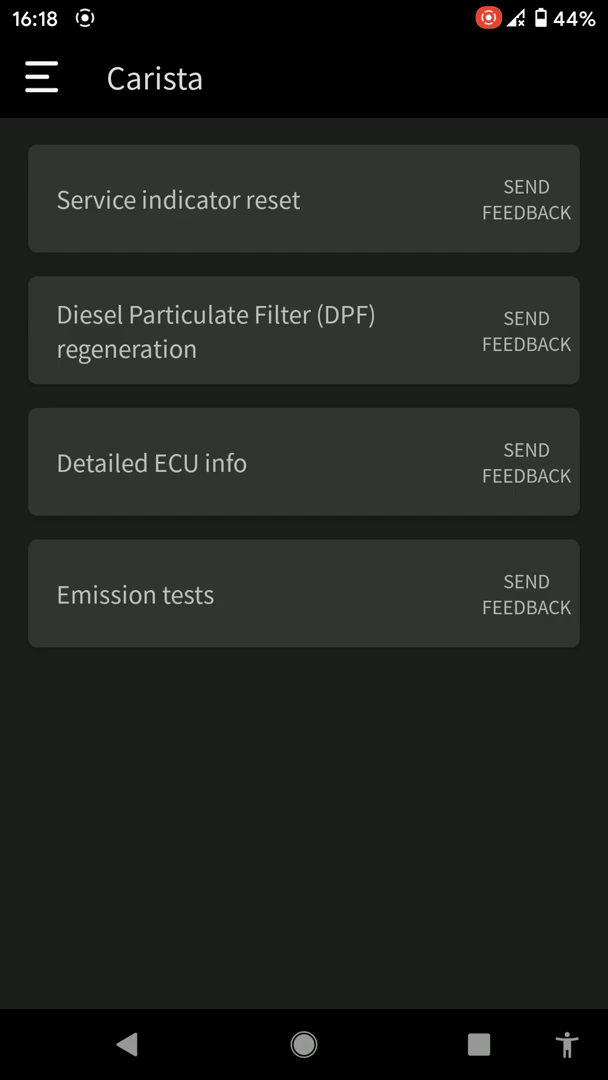
click(350, 336)
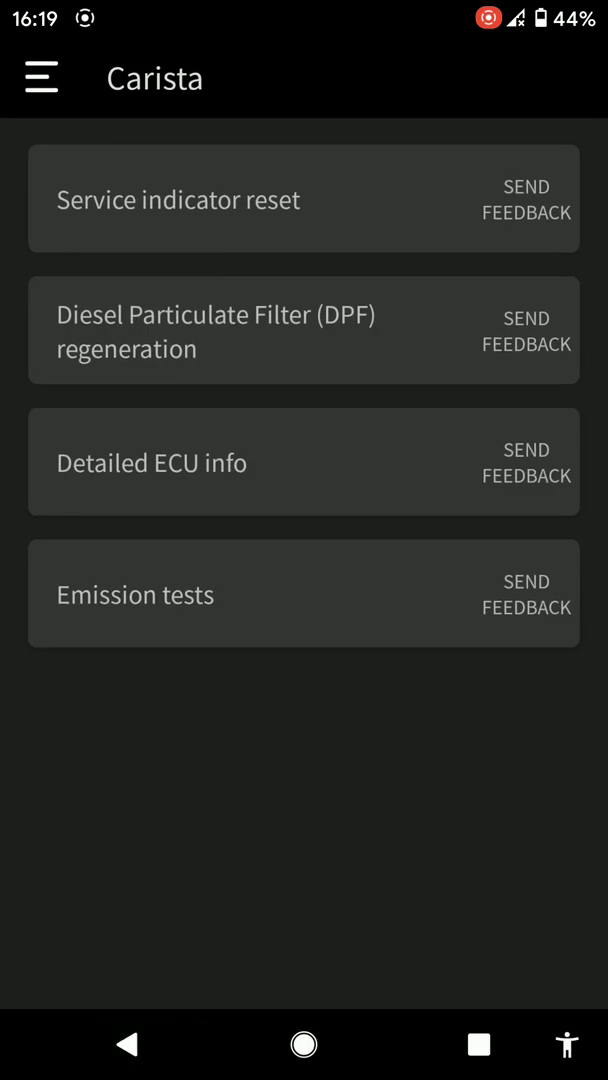
click(304, 594)
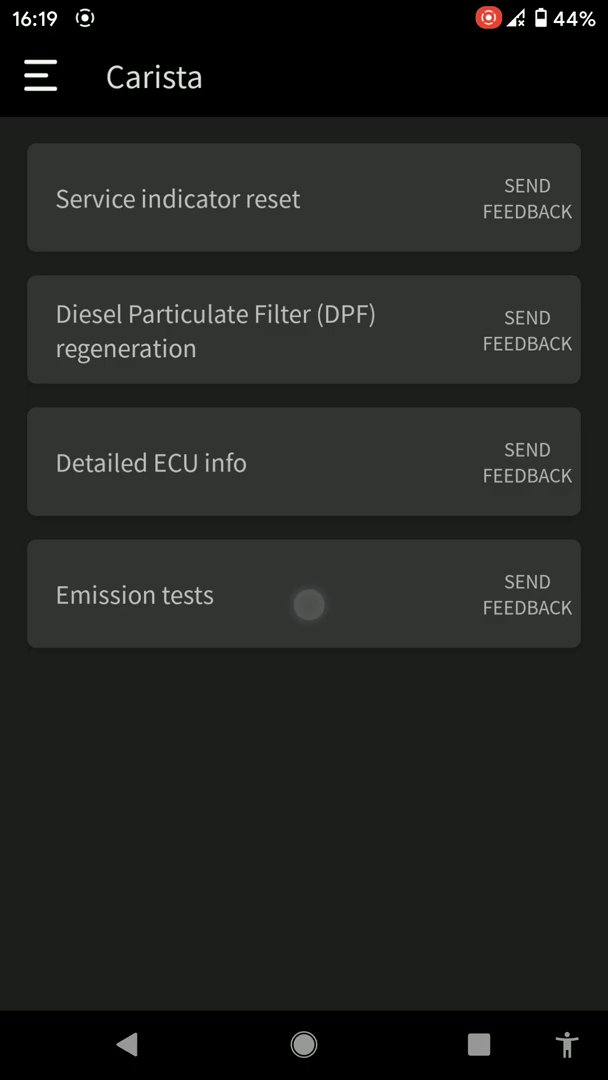
click(132, 594)
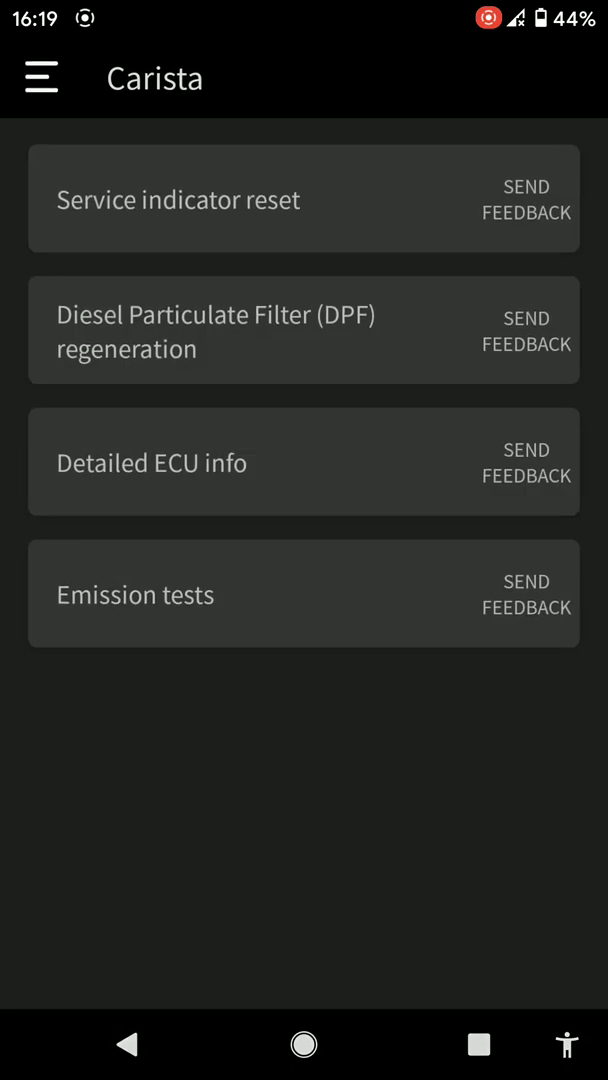
click(178, 200)
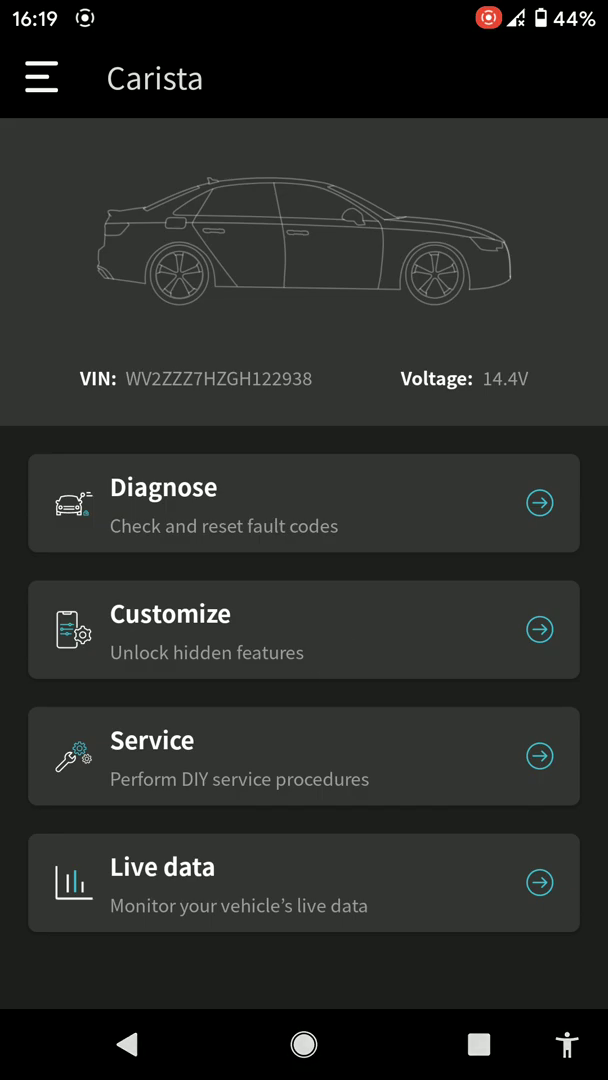
Open Customize from the dashboard to list the car's setting categories.
click(304, 628)
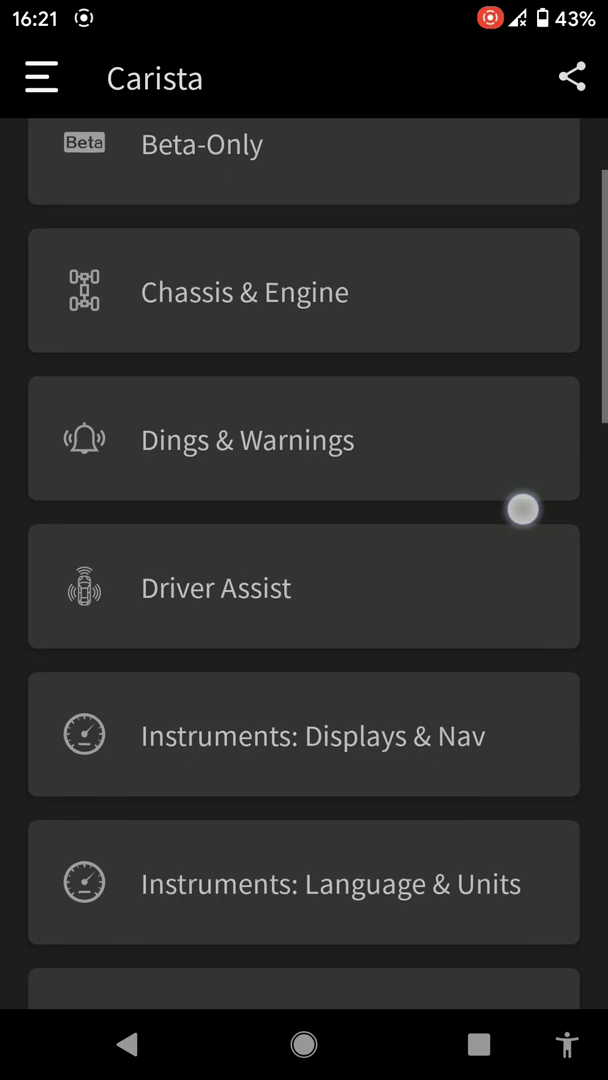
Scroll the Customize list down to Lights, Locking, Mirrors and Parking Sensors.
scroll(down, 3)
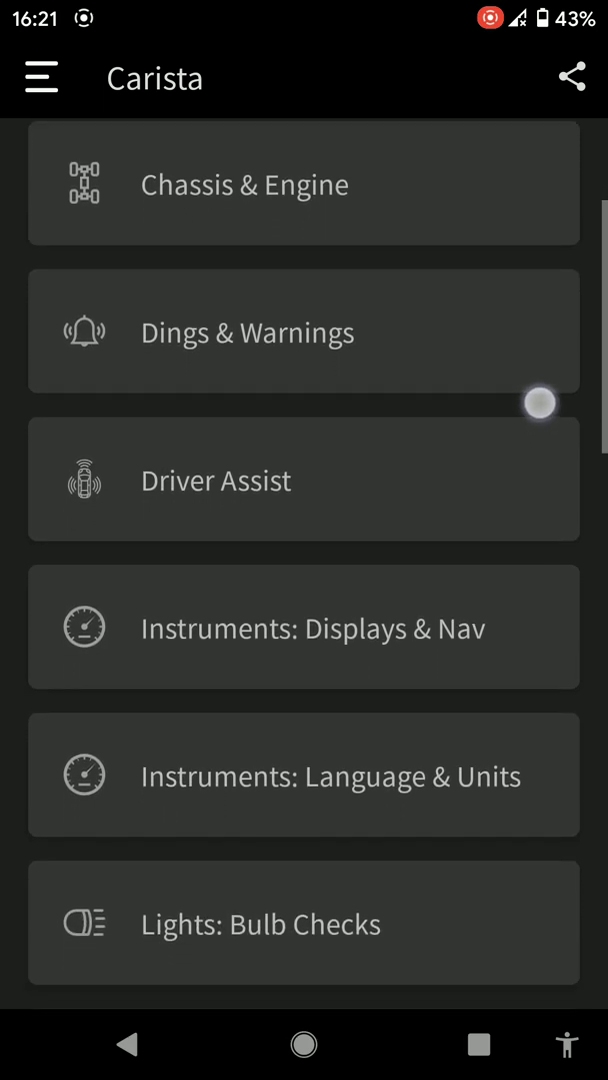
scroll(down, 3)
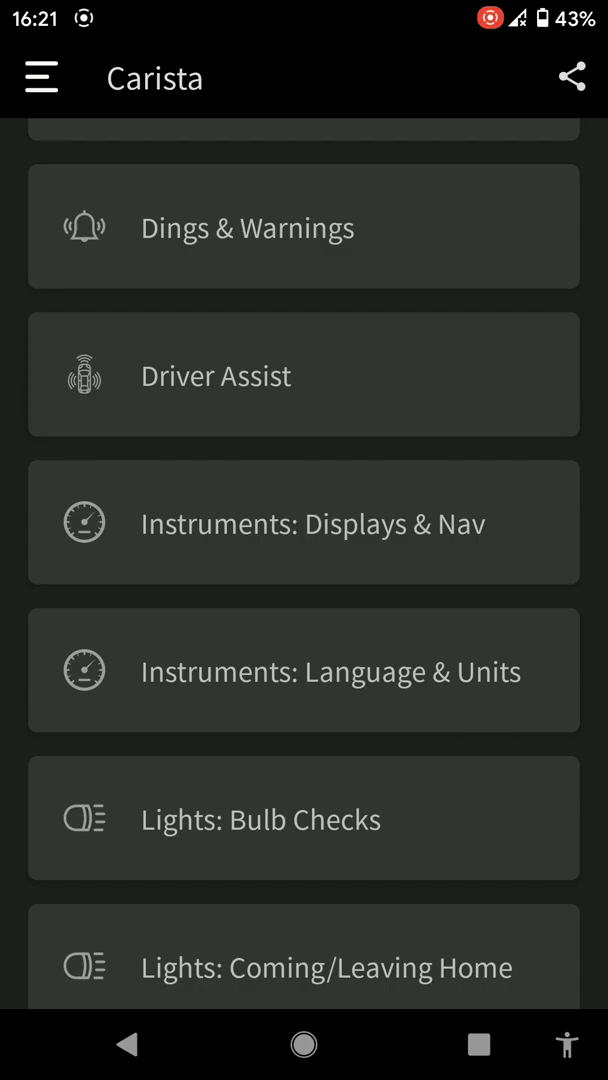
scroll(down, 3)
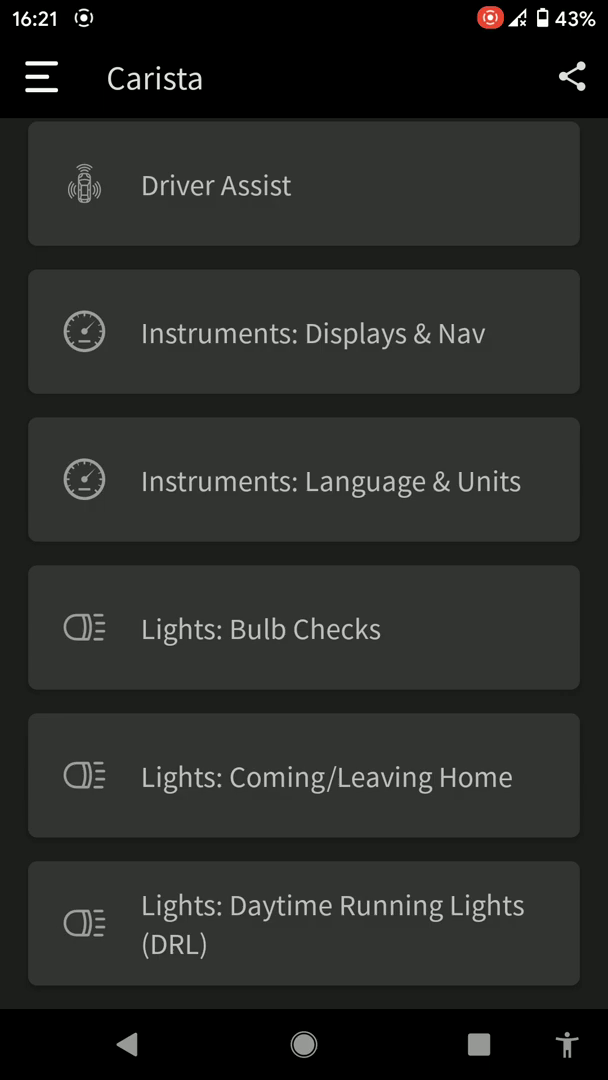
scroll(down, 3)
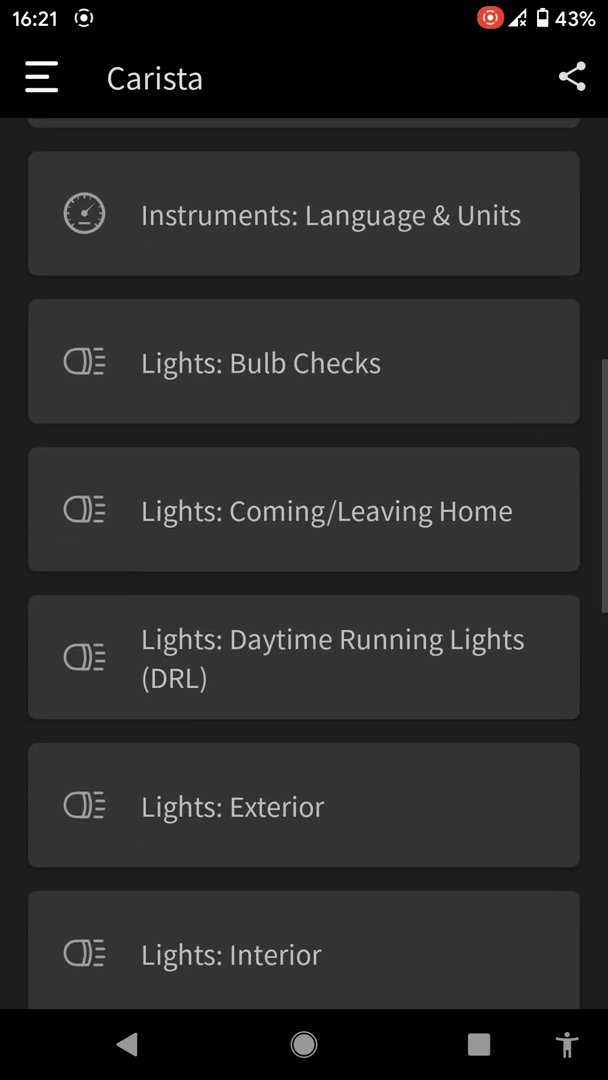
scroll(down, 3)
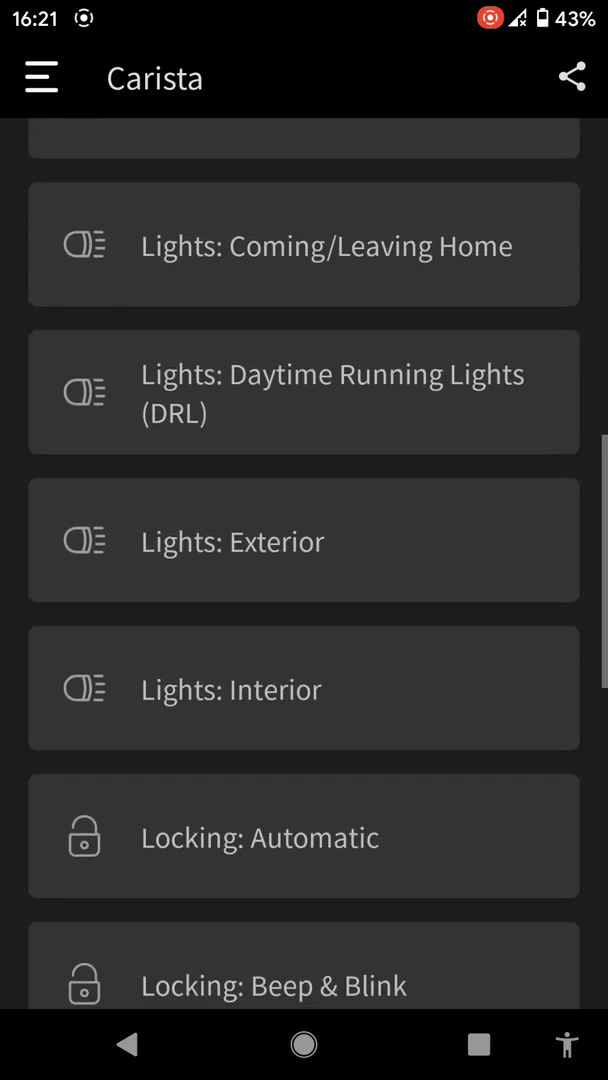
scroll(down, 3)
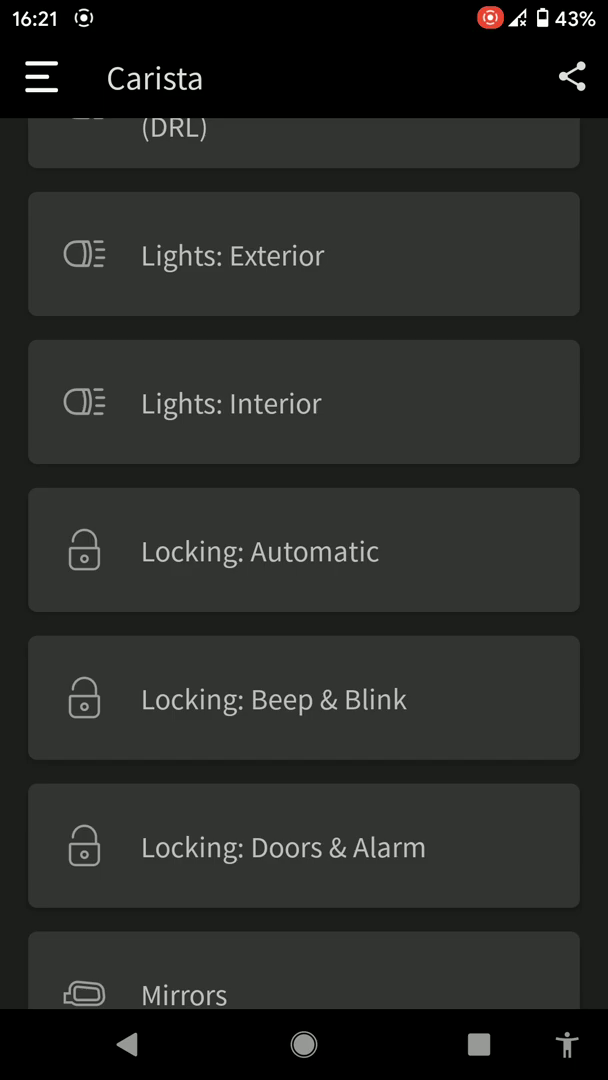
scroll(down, 3)
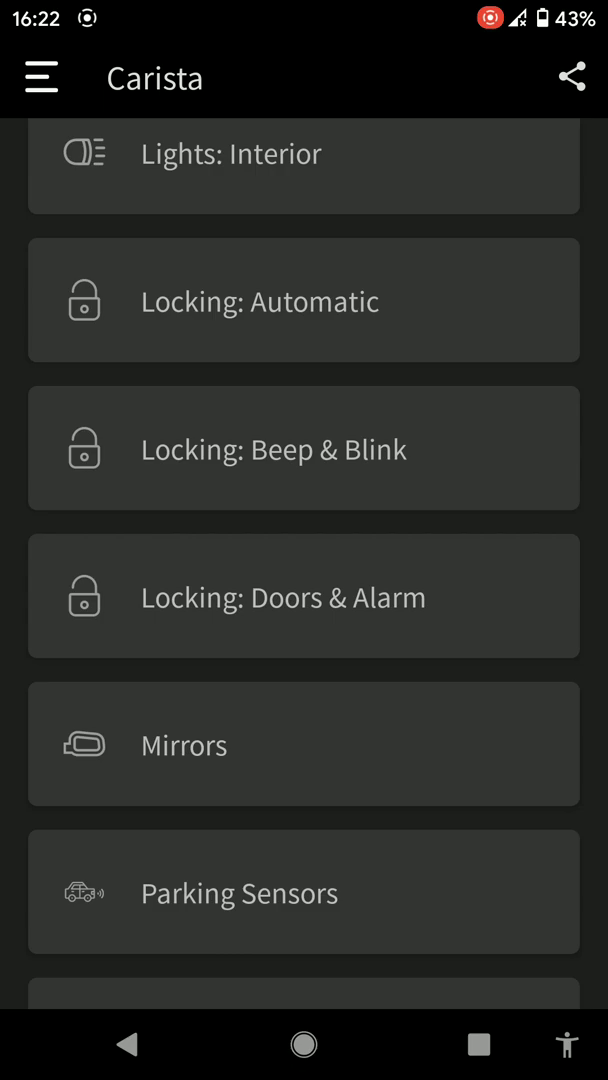
scroll(down, 3)
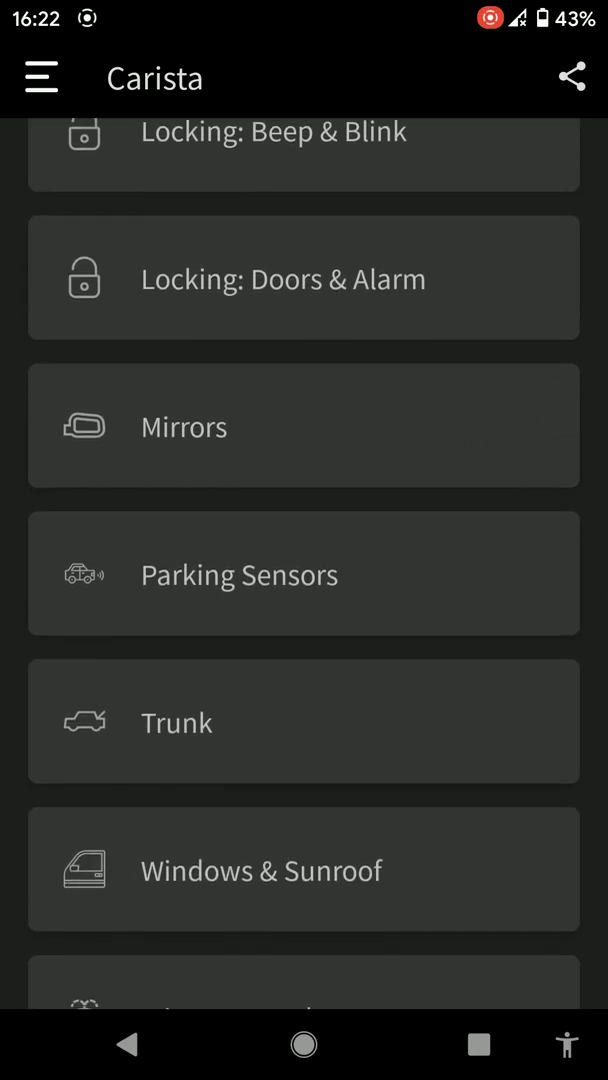
scroll(up, 3)
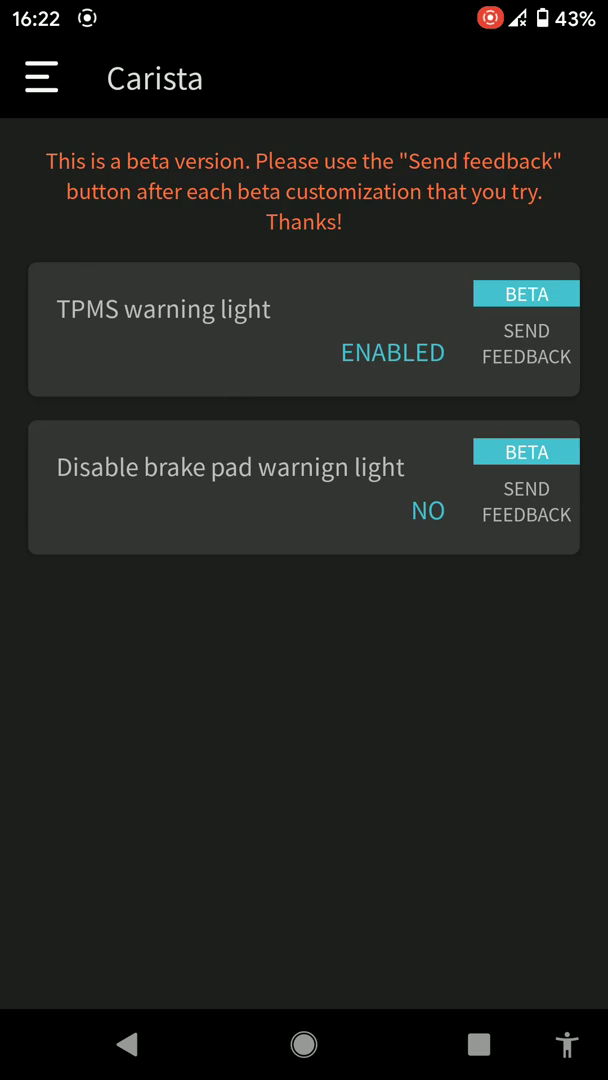
click(126, 1044)
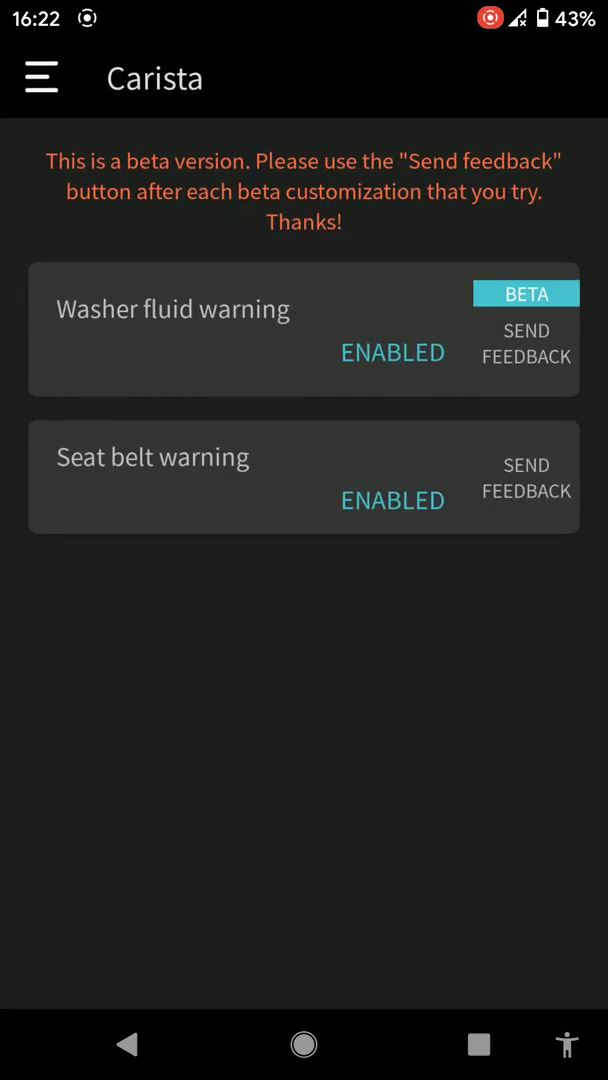
click(126, 1044)
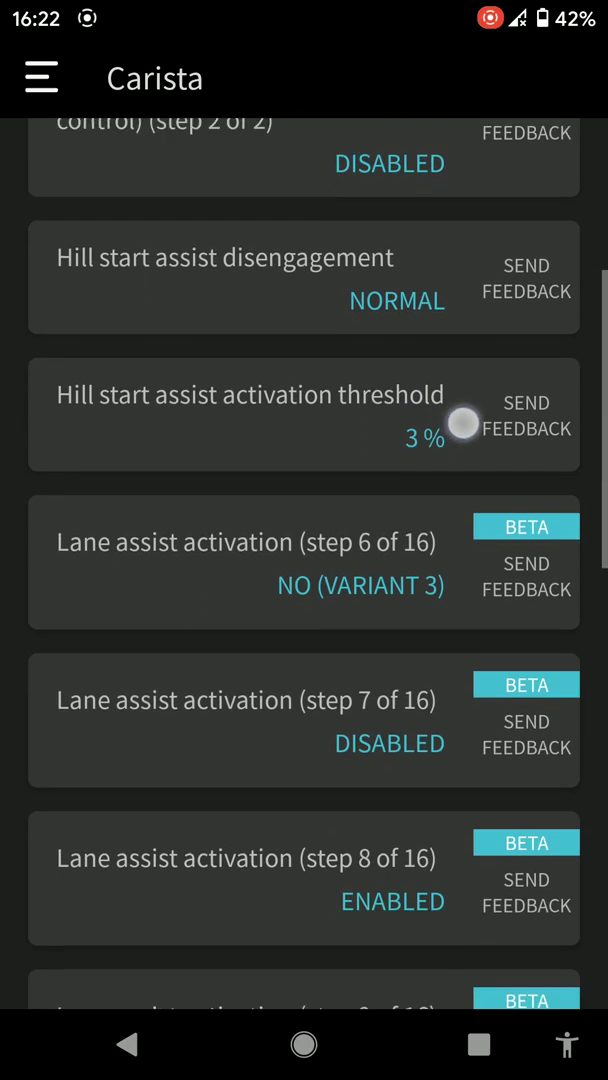
scroll(down, 3)
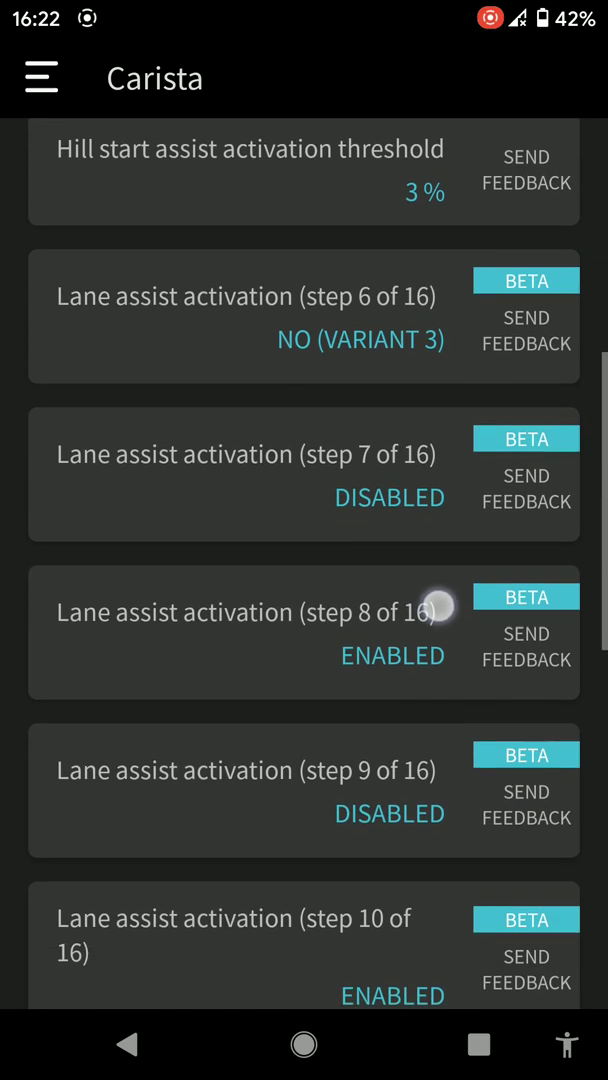
scroll(down, 3)
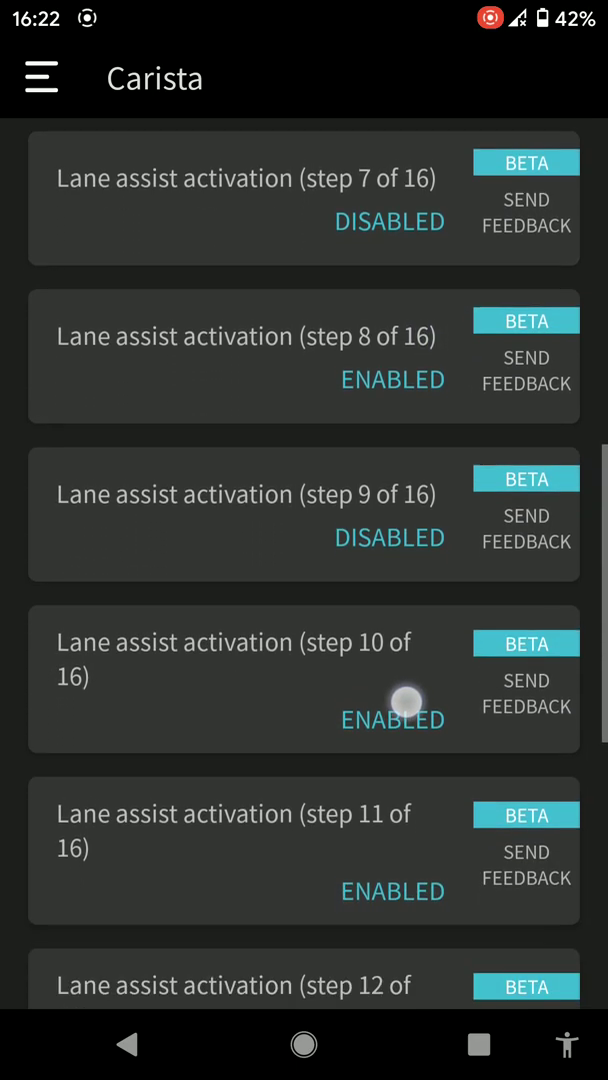
scroll(down, 3)
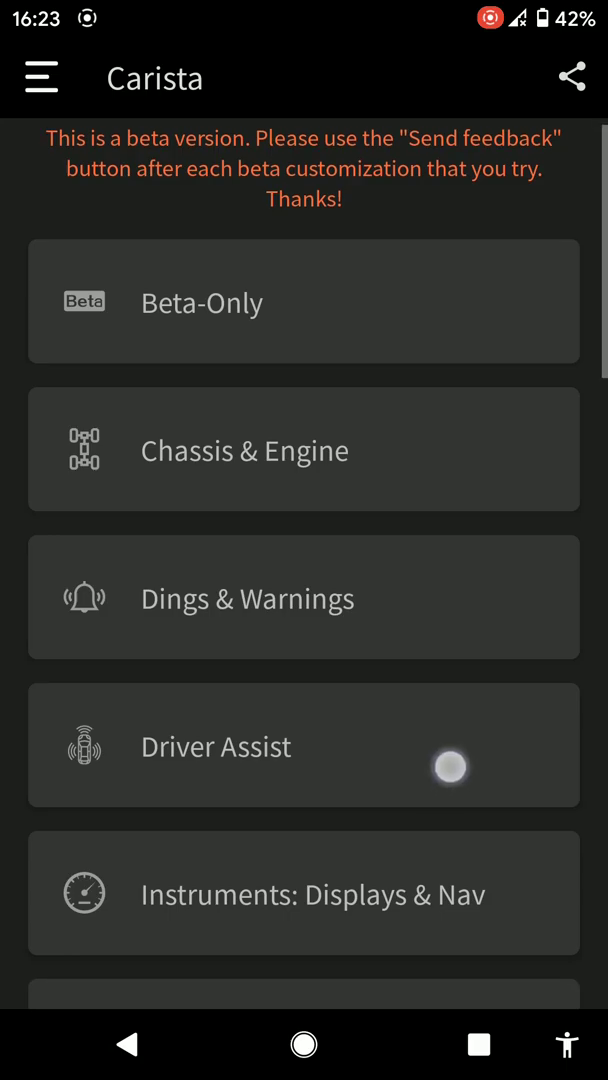
Scroll through the Instruments: Displays & Nav settings down to the beta cluster region list.
scroll(down, 3)
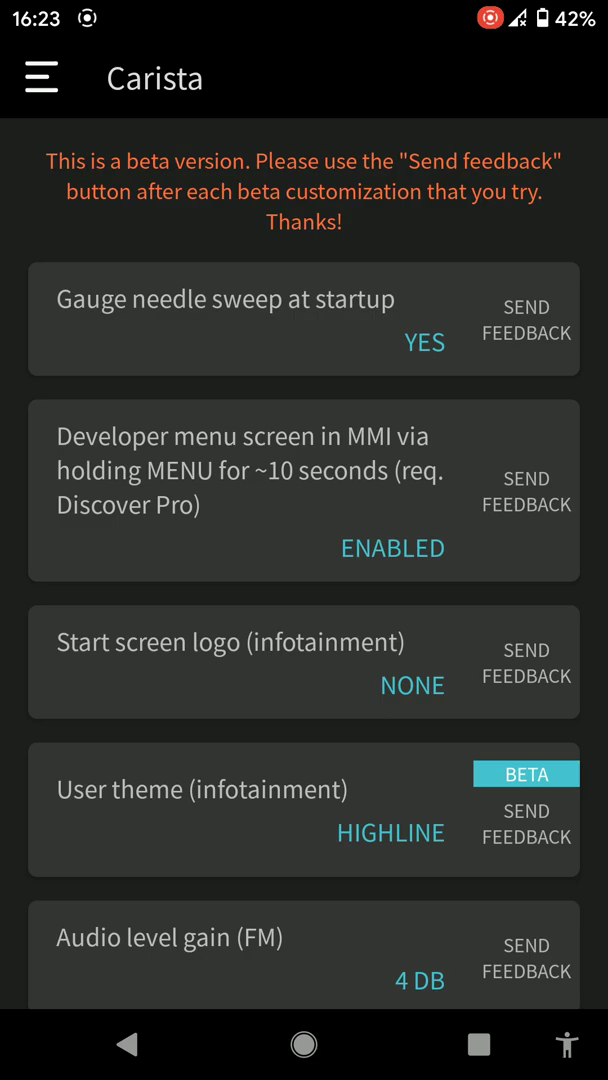
scroll(down, 3)
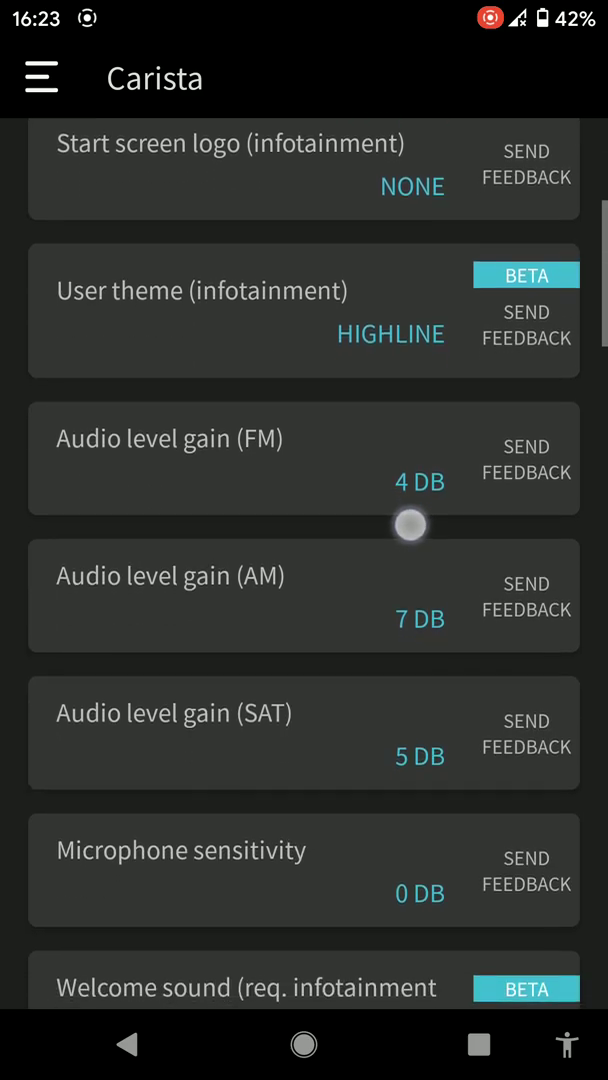
scroll(down, 3)
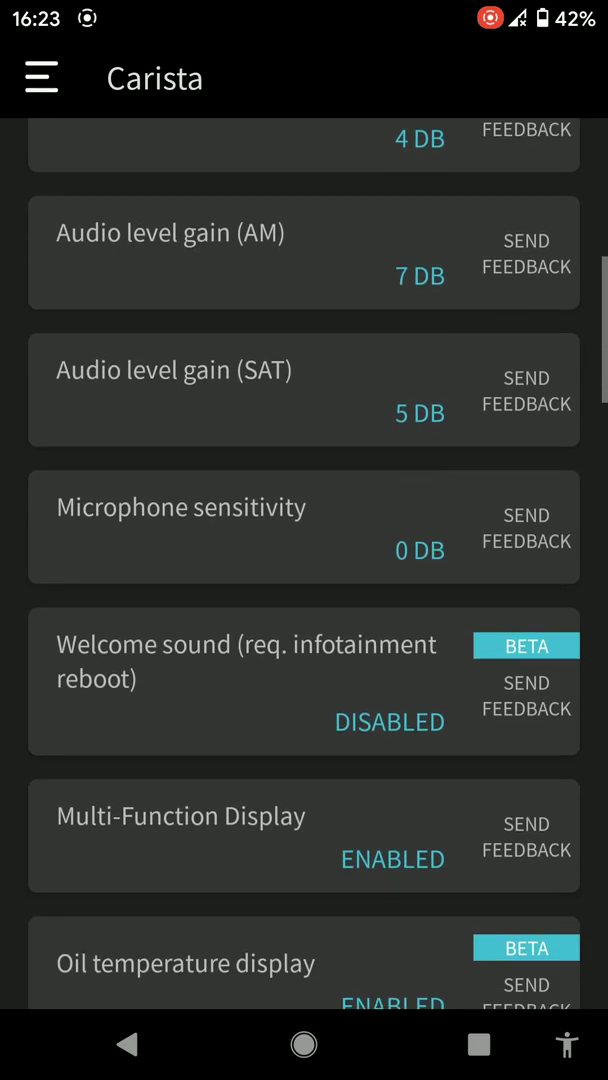
scroll(down, 3)
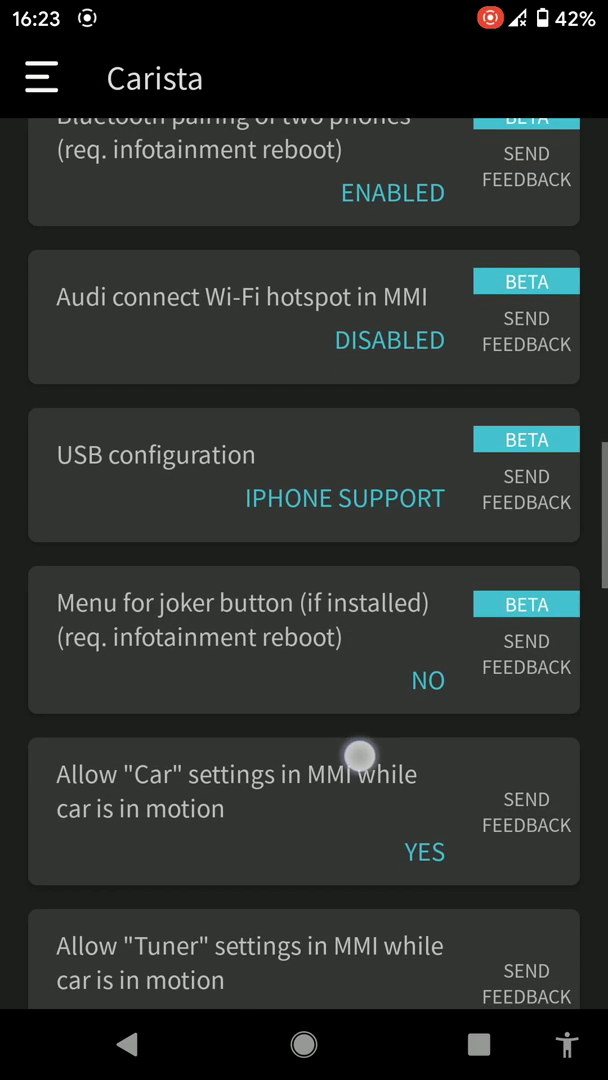
scroll(down, 3)
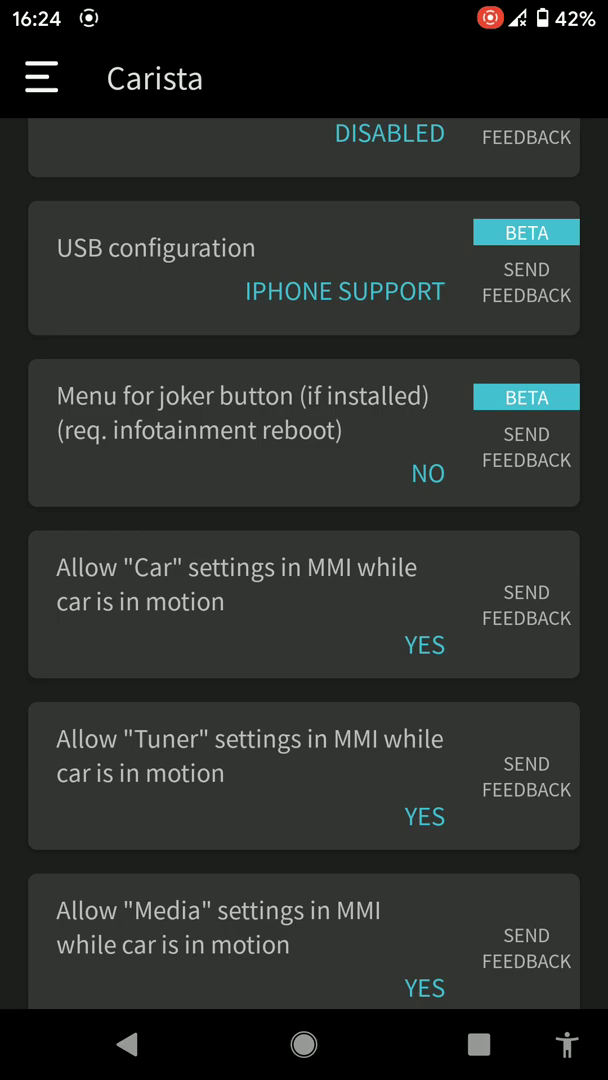
scroll(down, 3)
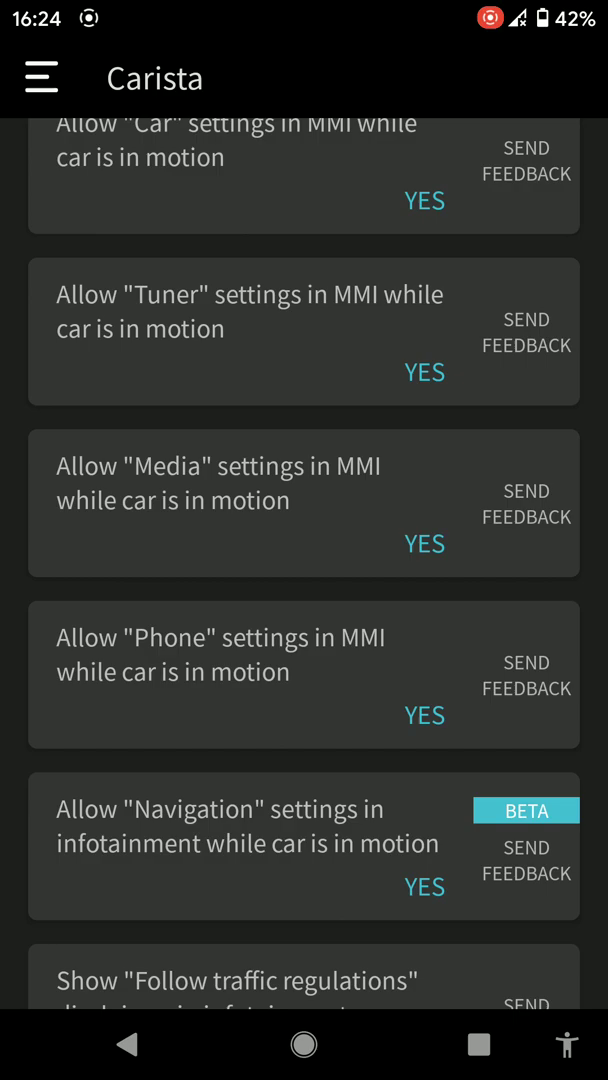
scroll(down, 3)
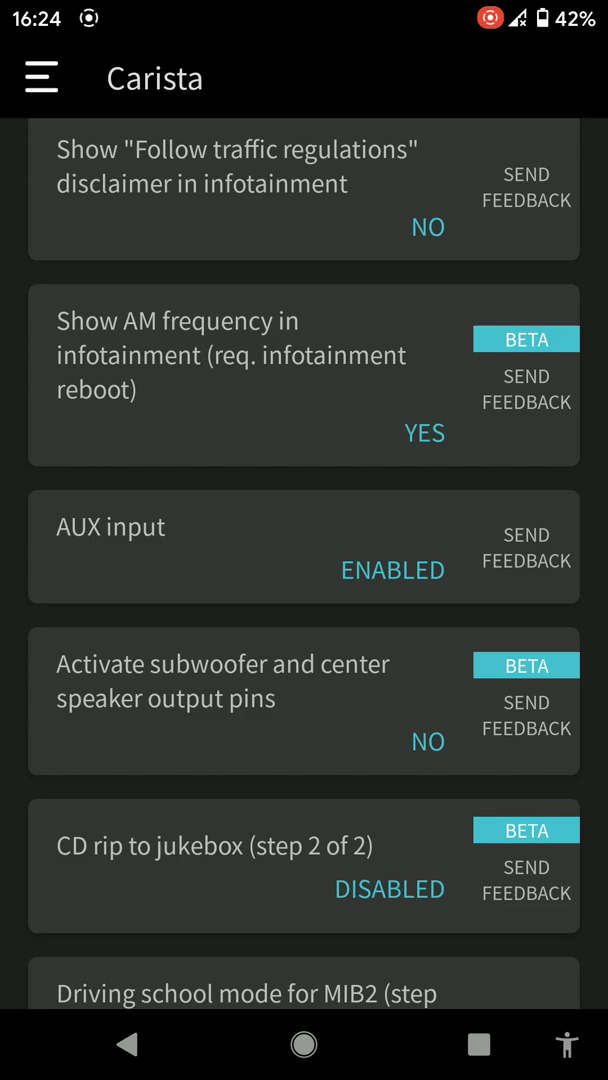
scroll(down, 3)
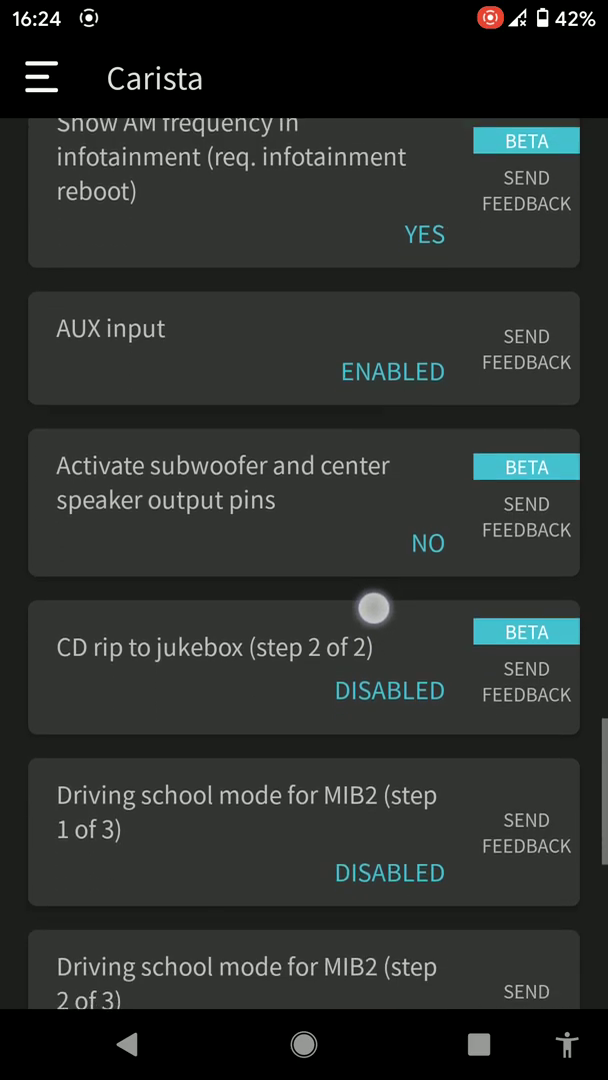
scroll(down, 3)
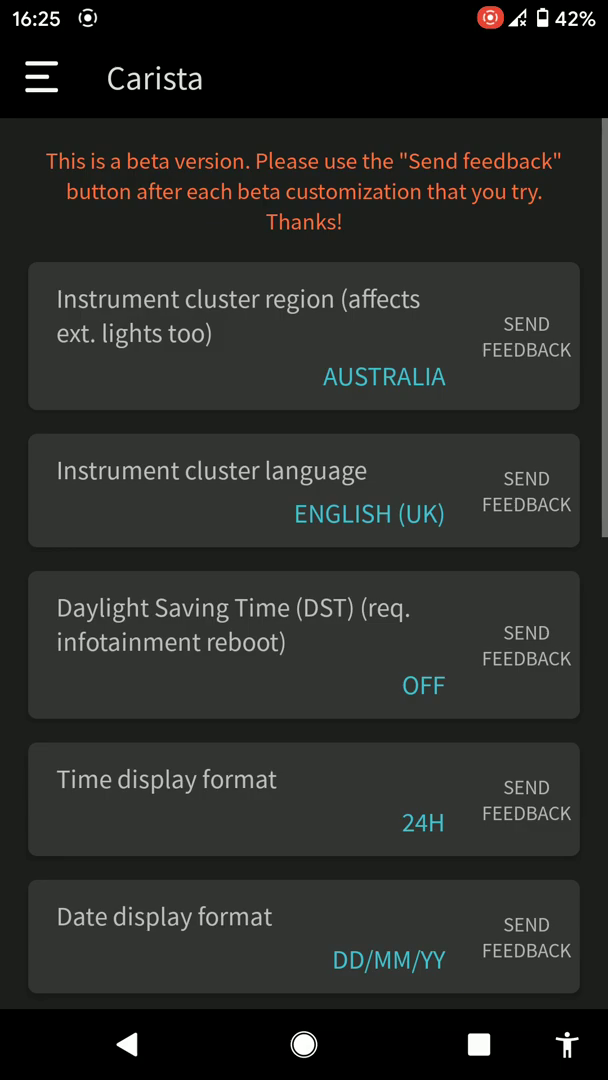
Browse the Language & Units and Coming/Leaving Home light settings lists.
scroll(down, 3)
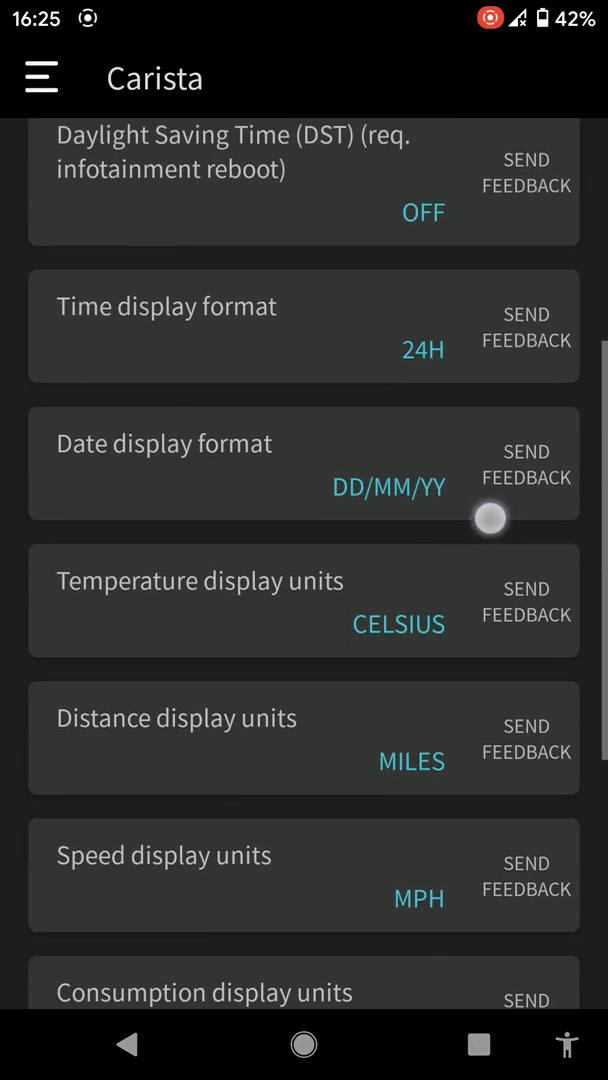
scroll(down, 3)
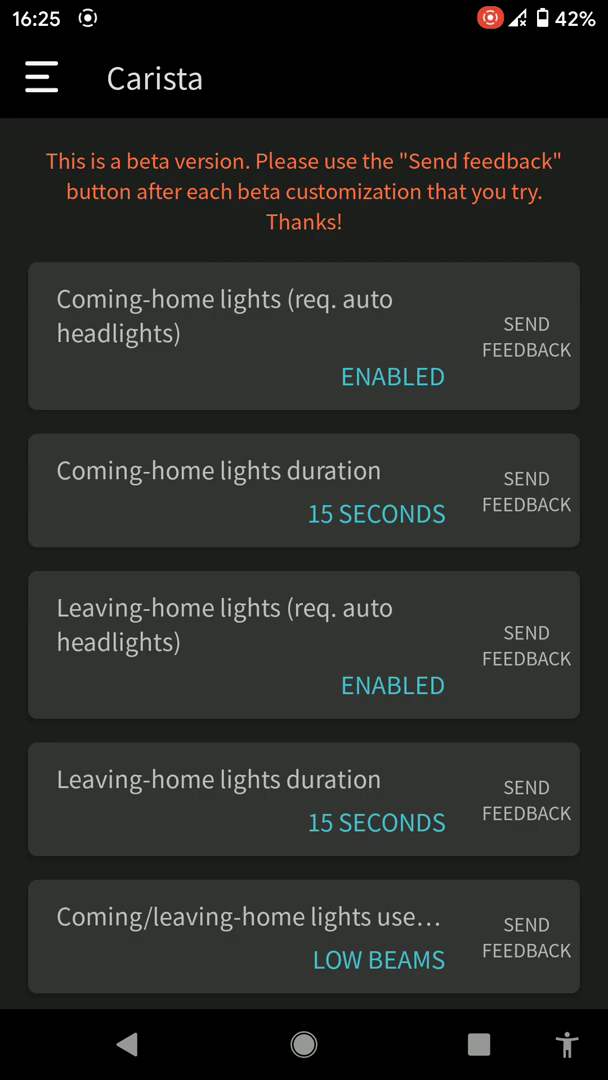
scroll(down, 3)
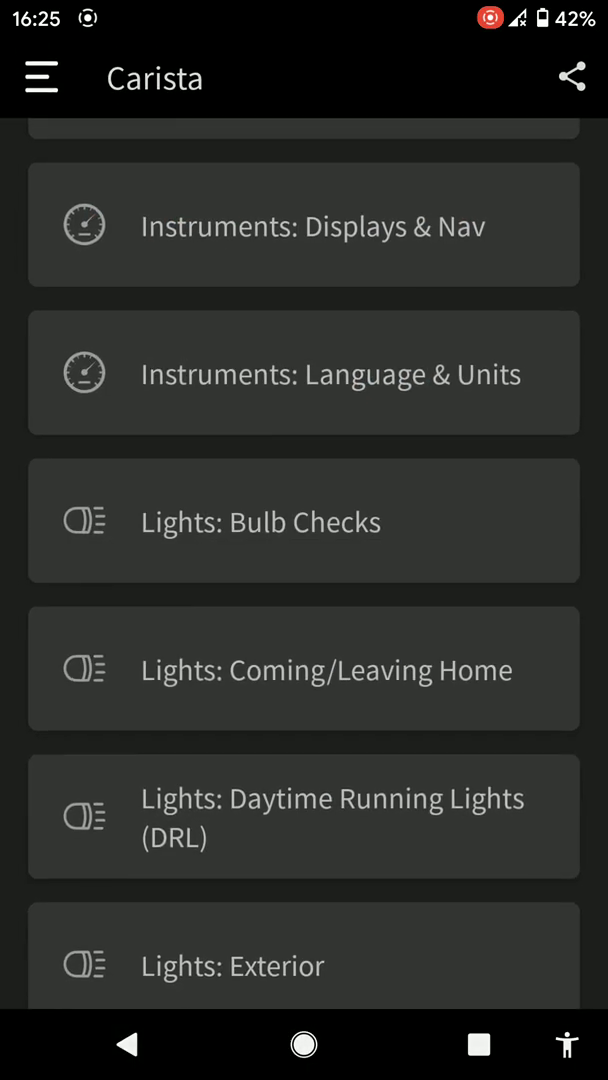
Browse Daytime Running Lights and Exterior light settings, dismissing the auto-flasher count dialog.
click(304, 816)
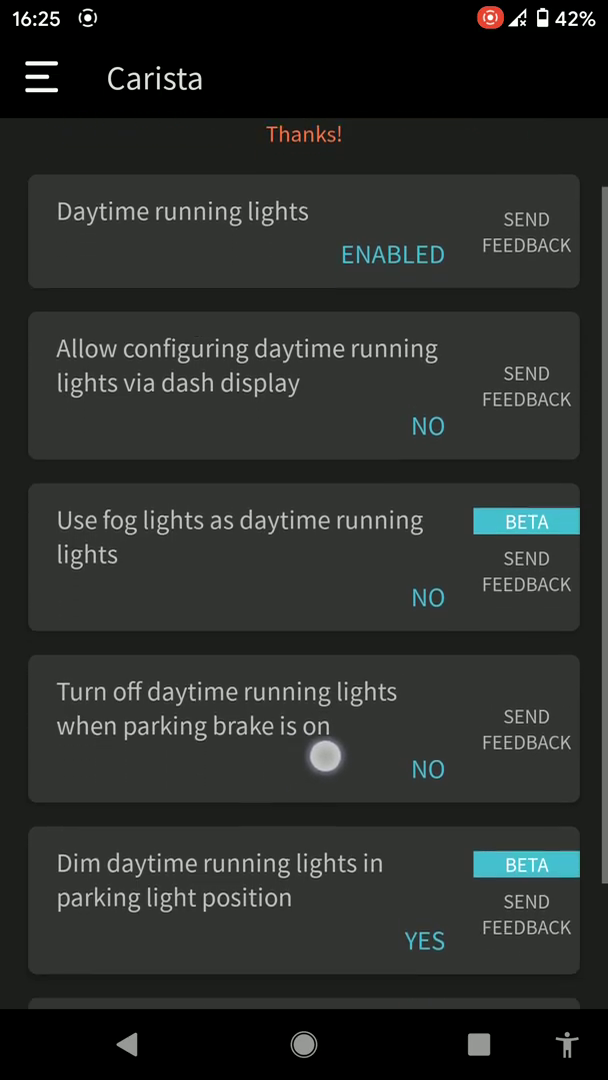
scroll(down, 3)
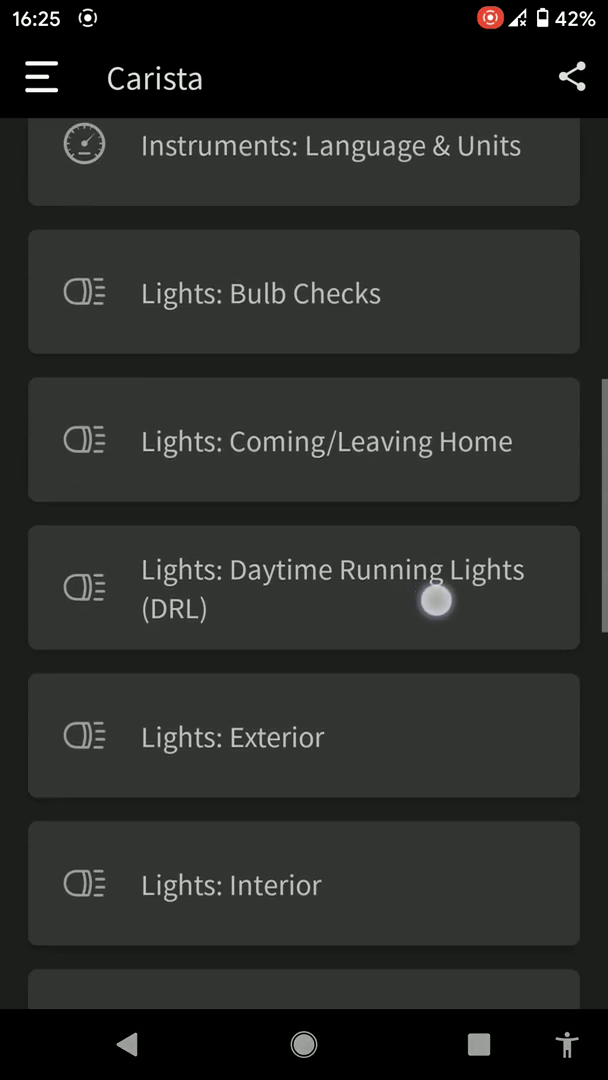
scroll(down, 3)
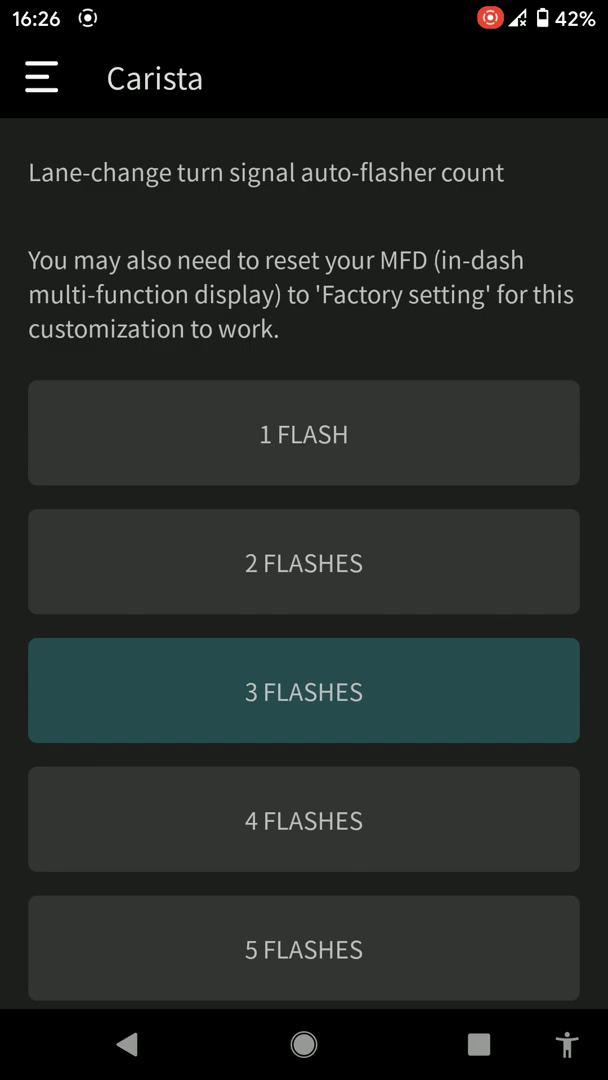
click(304, 690)
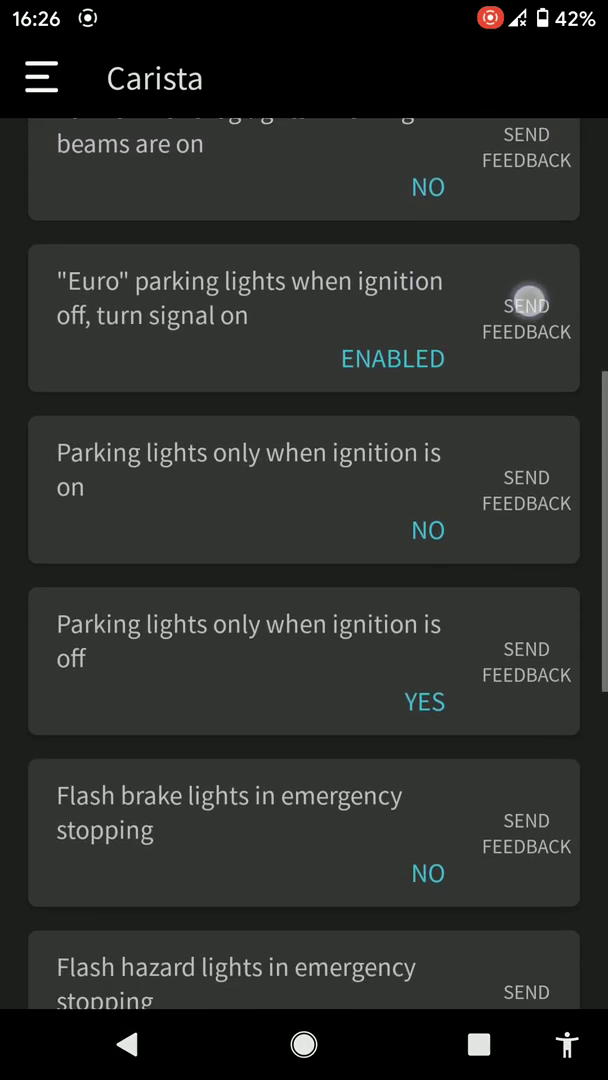
scroll(down, 3)
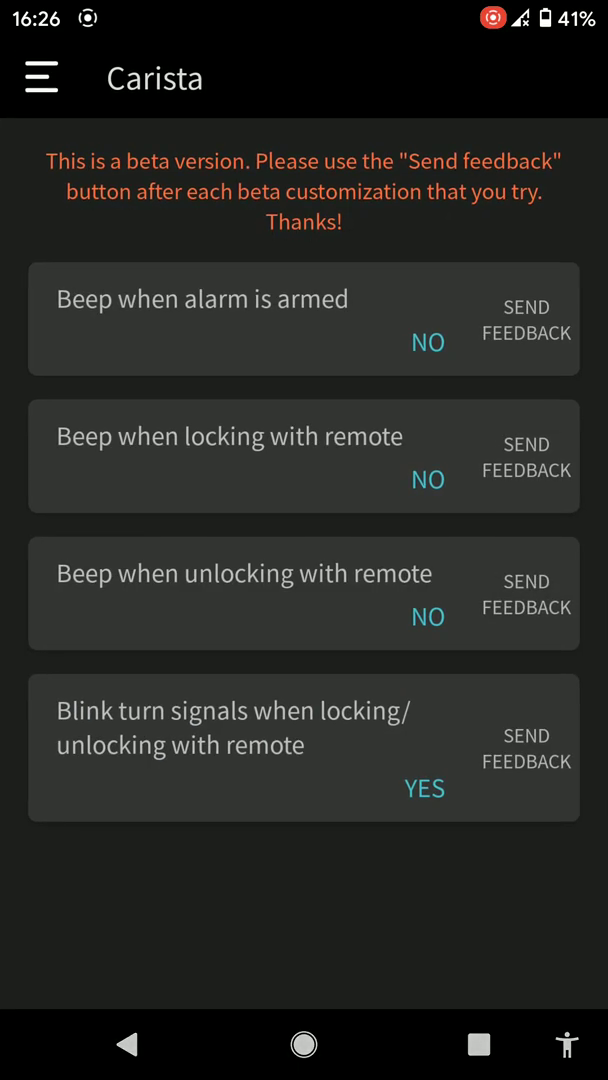
Leave Locking: Beep & Blink and move on to the Doors & Alarm settings.
click(128, 1044)
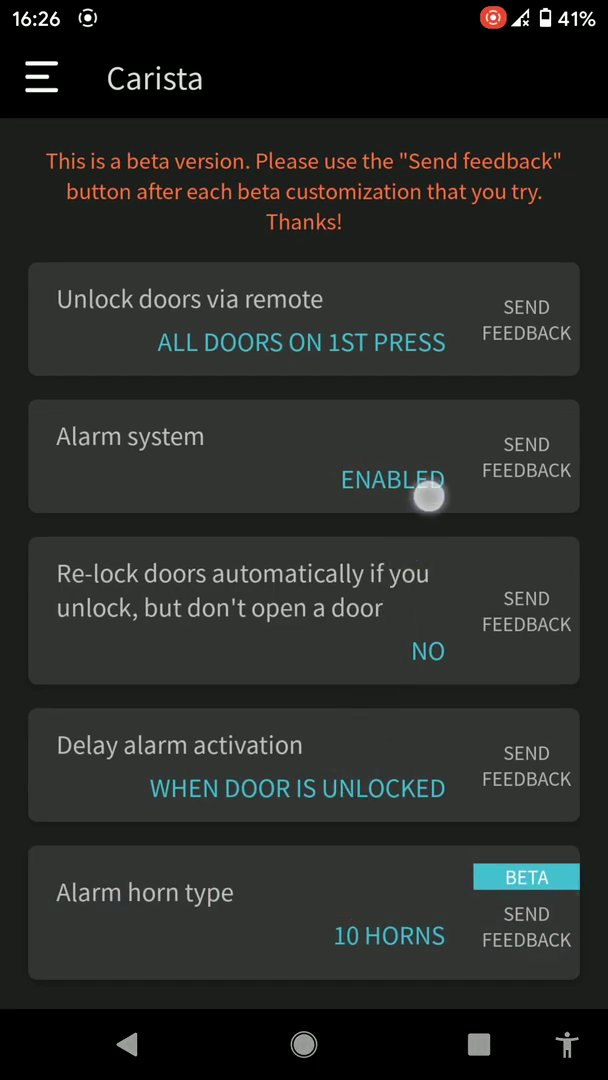
click(40, 76)
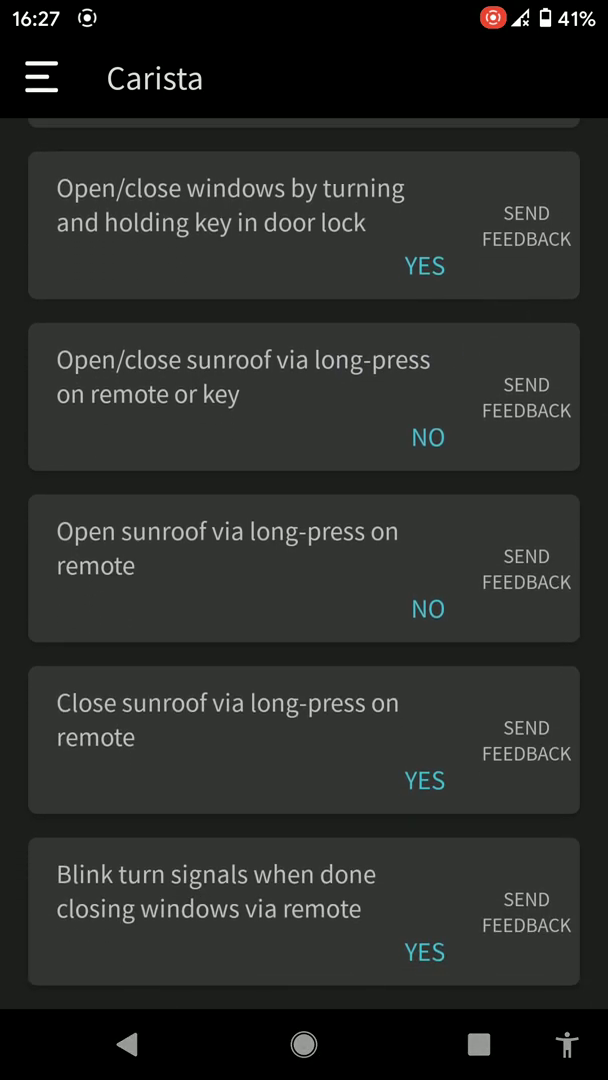
Return from Windows & Sunroof to the Customize category list near Wipers & Washer.
click(126, 1044)
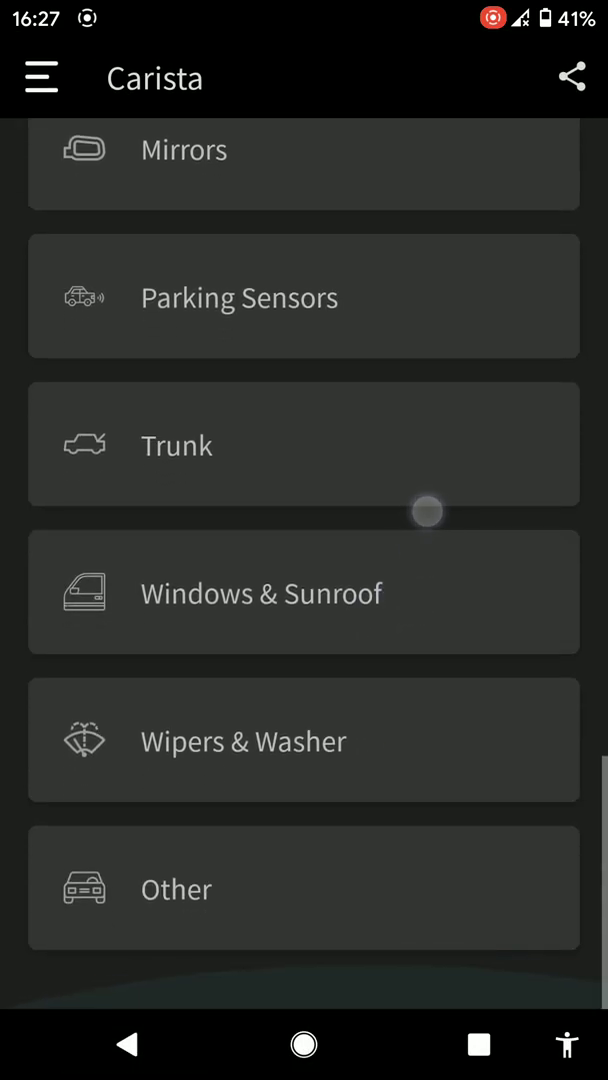
click(242, 740)
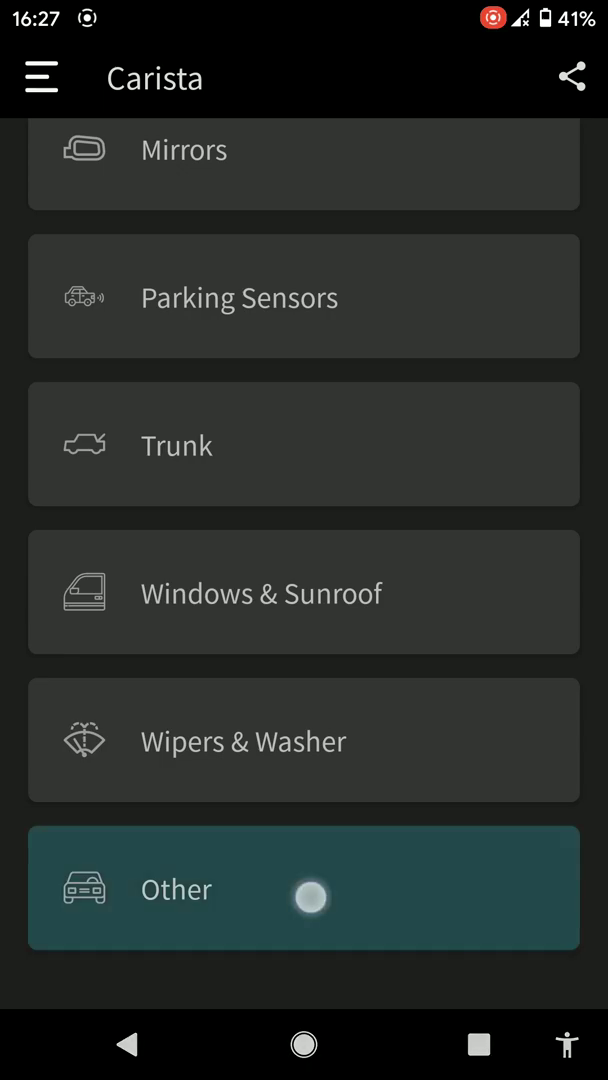
Open the Other settings category from the customization list.
click(304, 888)
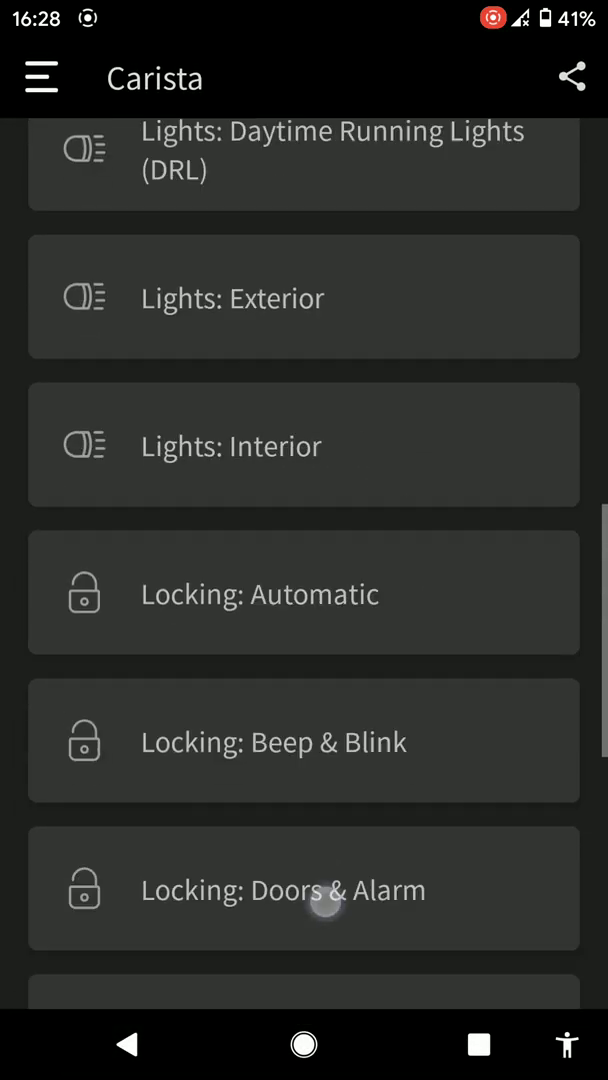
Open the Beta customizations list from the bottom of the category list.
scroll(down, 3)
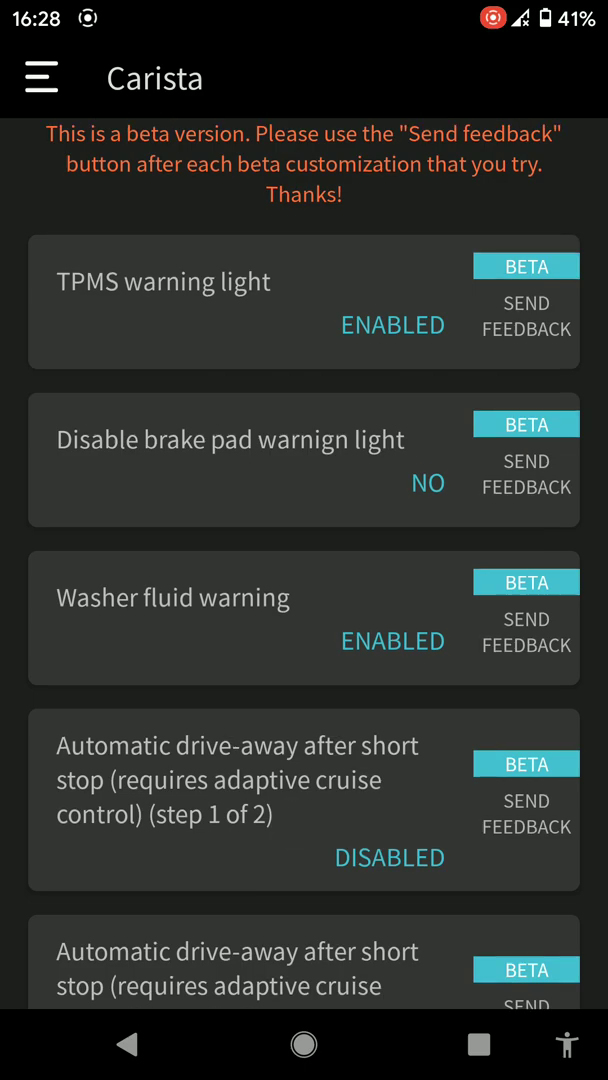
click(174, 596)
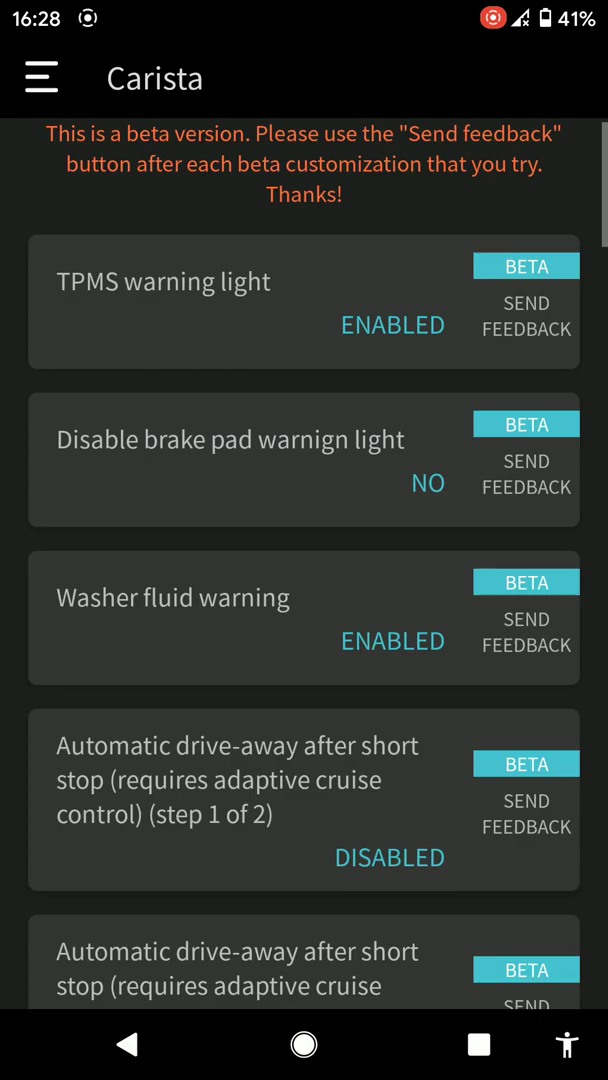
Scroll through the beta entries from TPMS warning light to lane assist and lighting options.
scroll(down, 3)
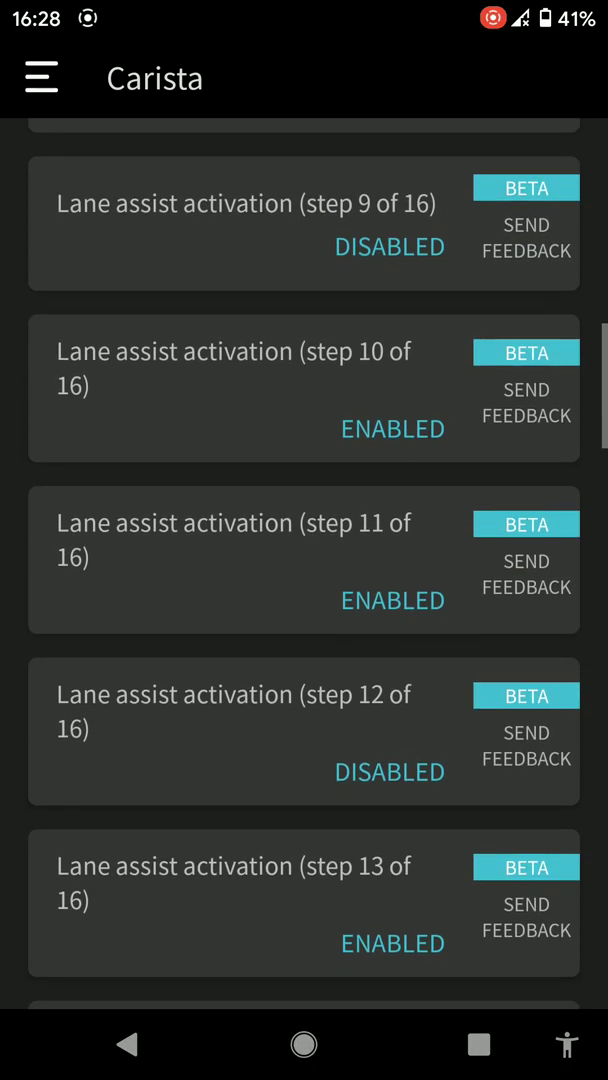
scroll(down, 3)
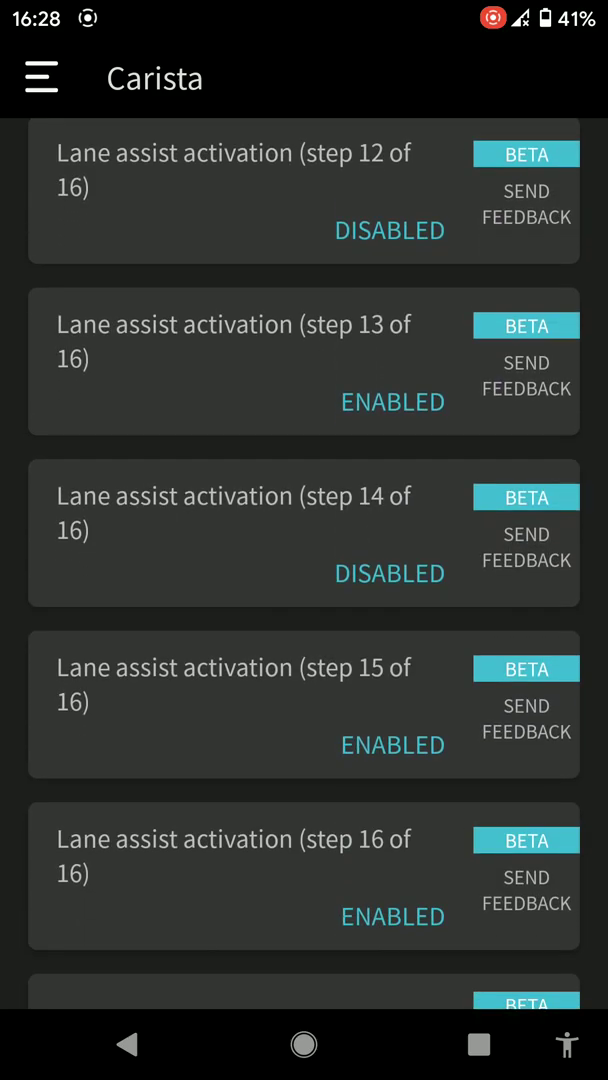
scroll(down, 3)
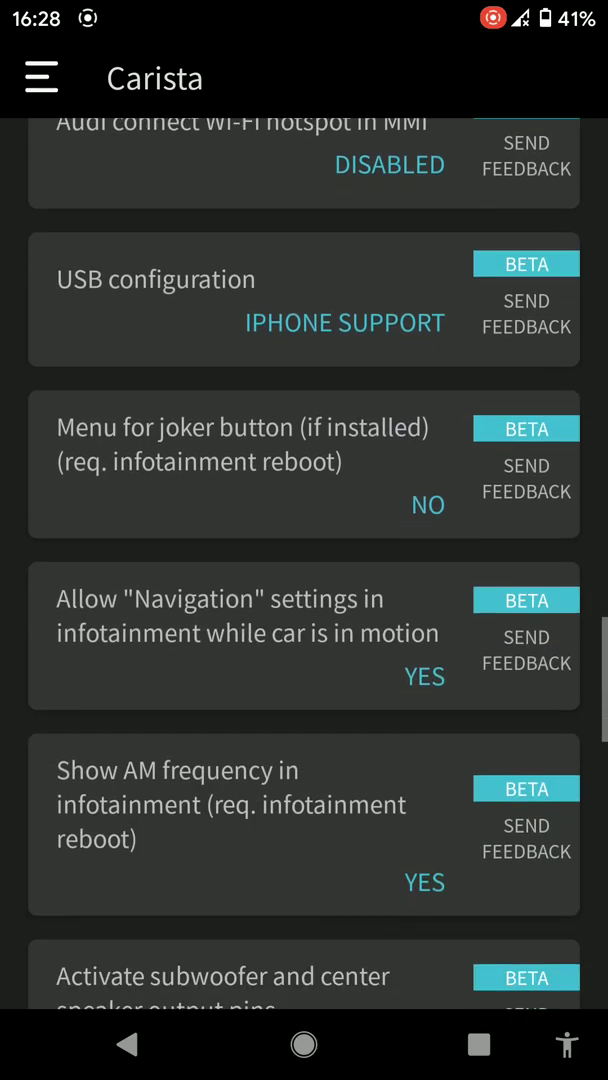
scroll(down, 3)
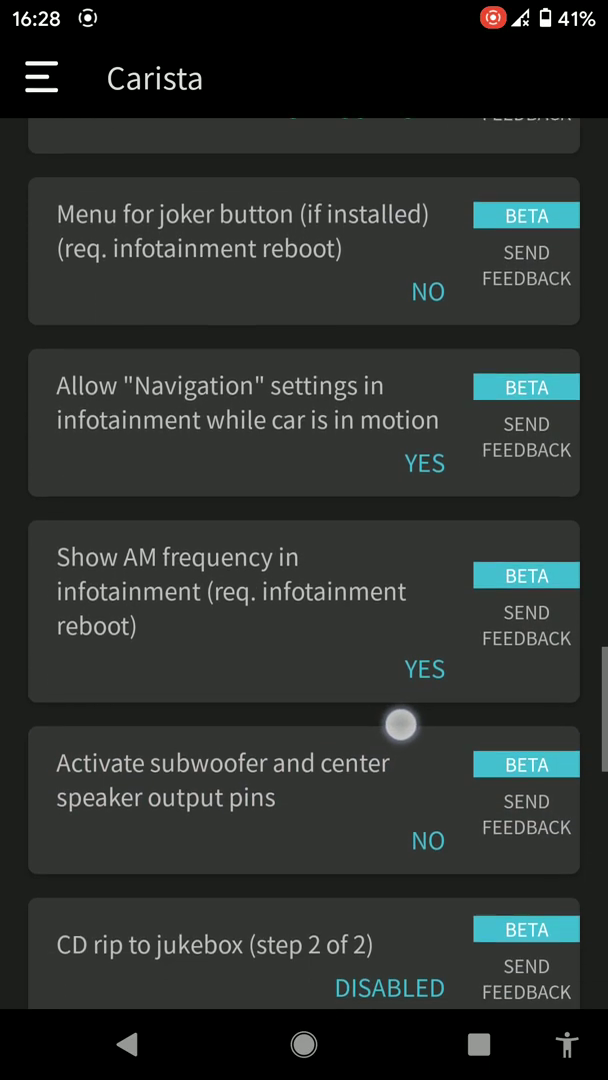
scroll(down, 3)
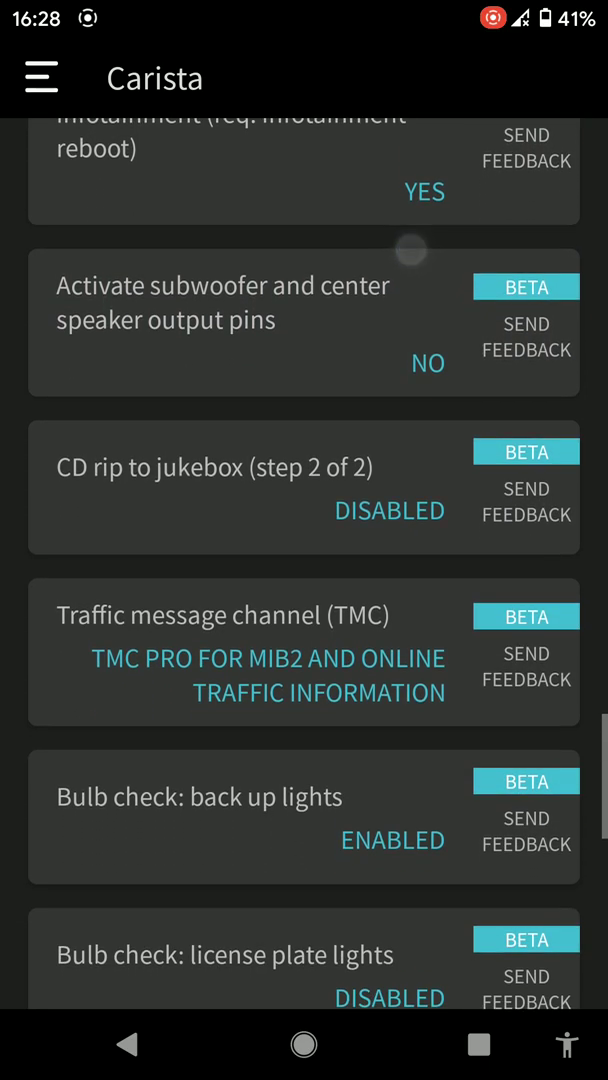
scroll(down, 3)
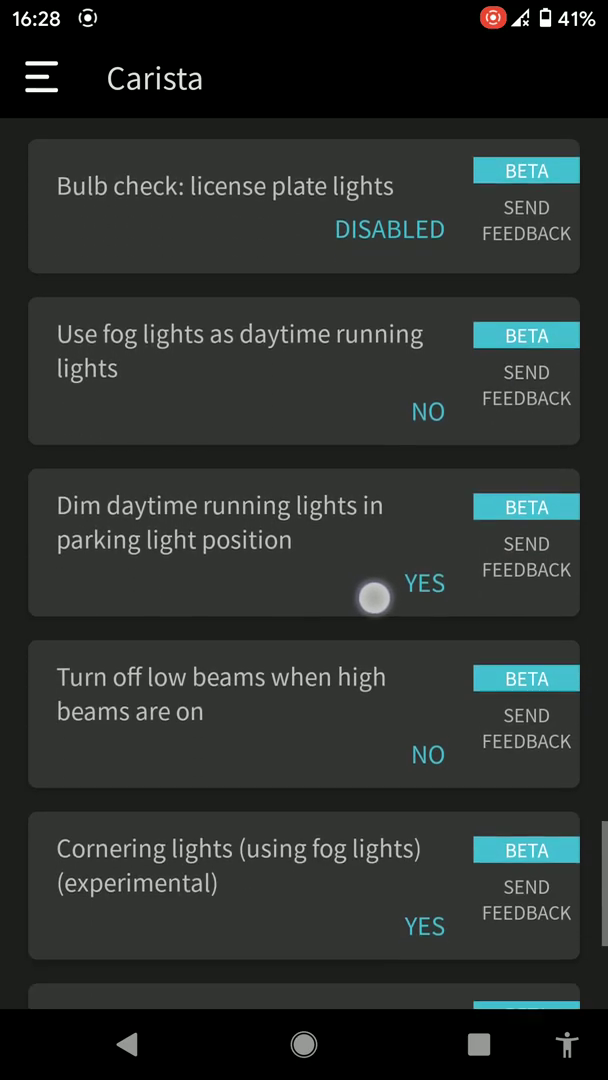
scroll(down, 3)
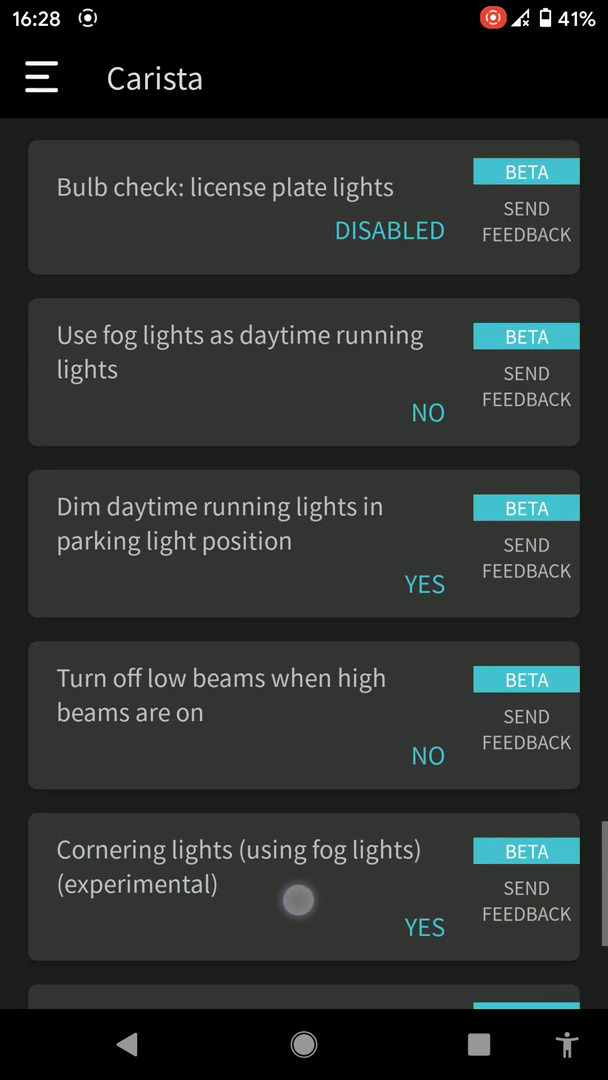
scroll(down, 3)
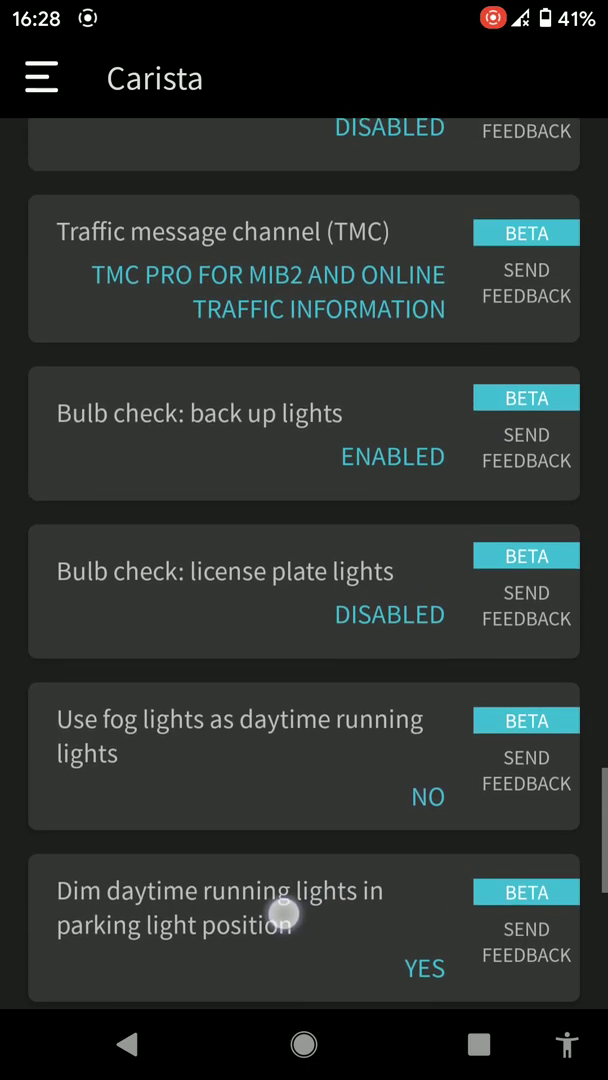
scroll(up, 3)
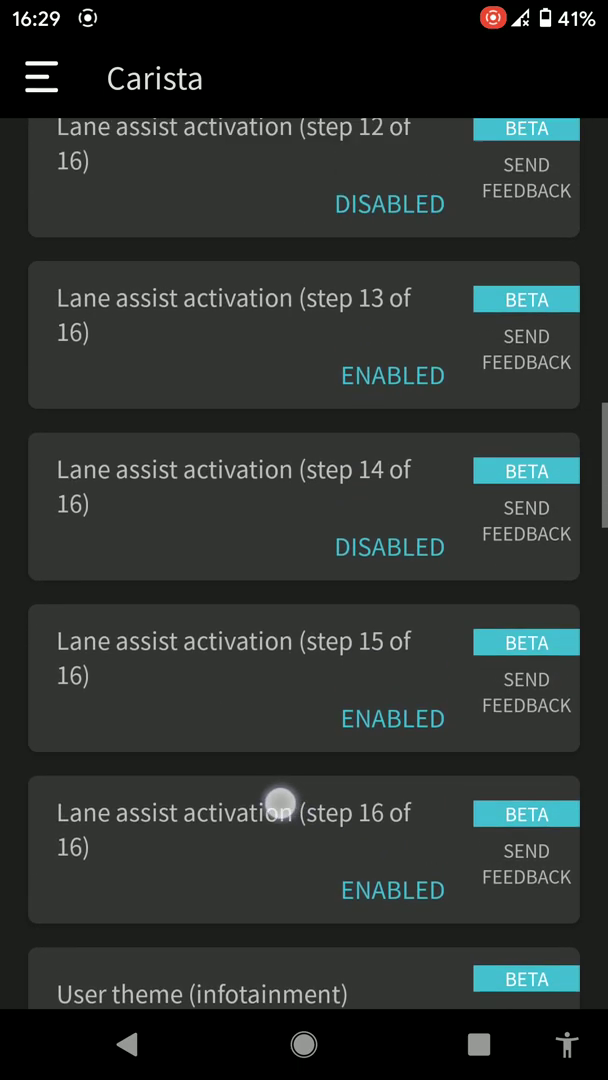
scroll(down, 3)
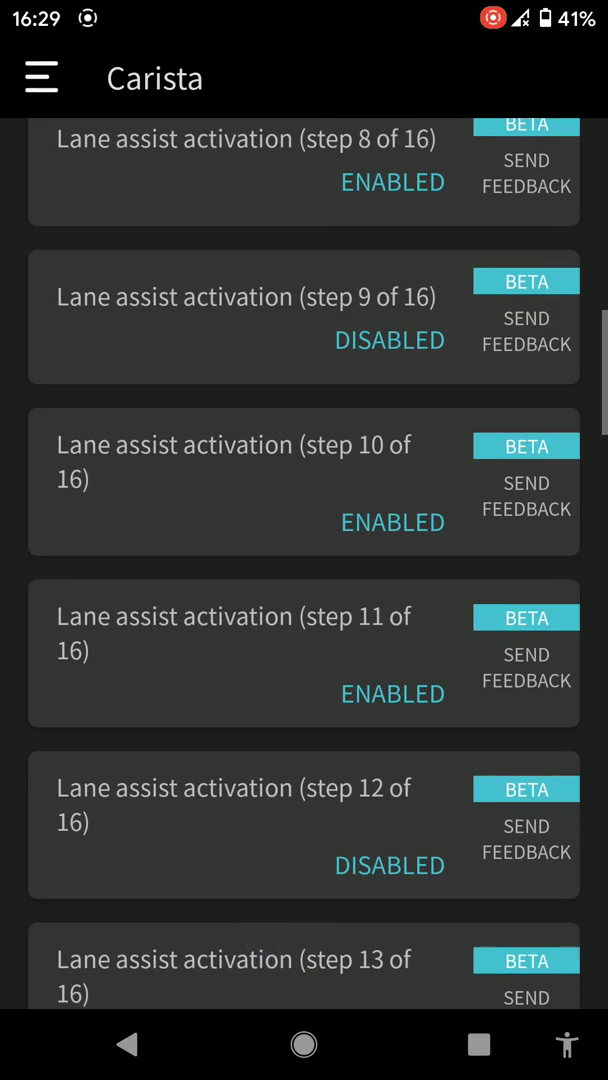
scroll(down, 3)
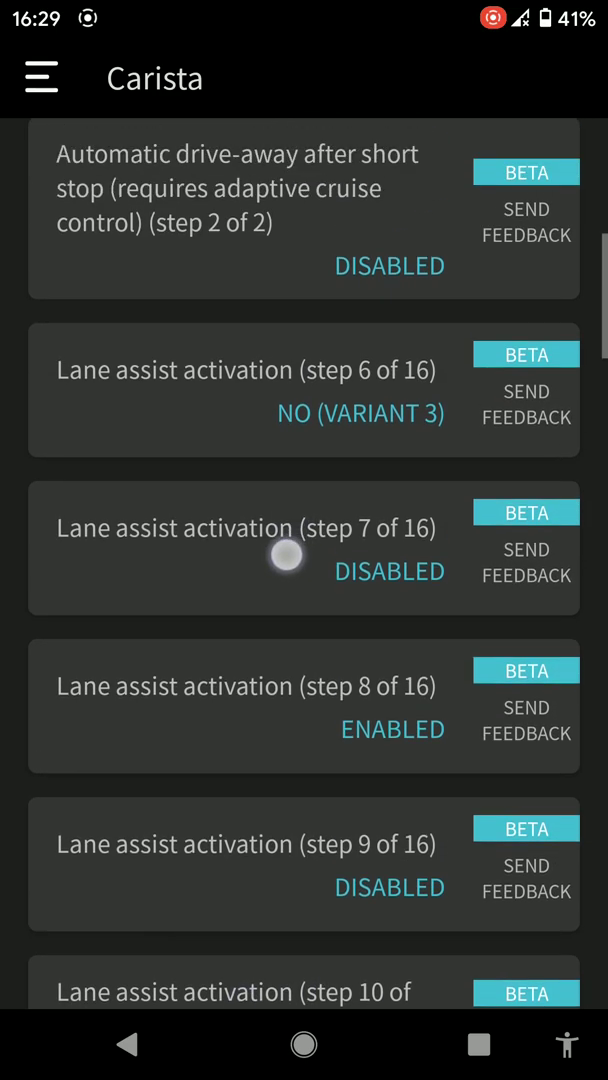
scroll(down, 3)
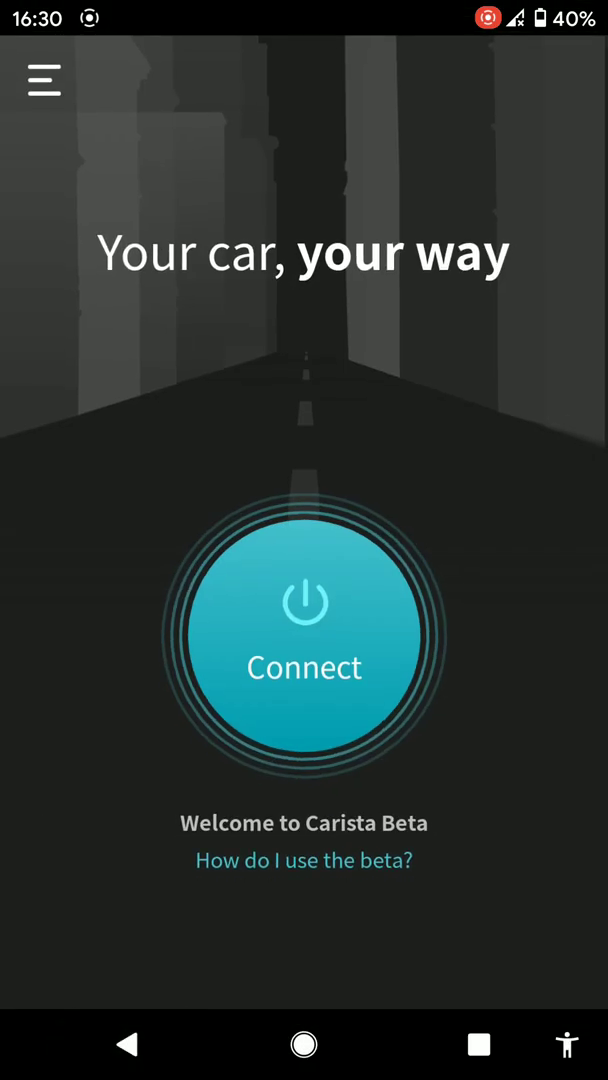
Open the hamburger side menu, check an entry, and close it again.
click(44, 80)
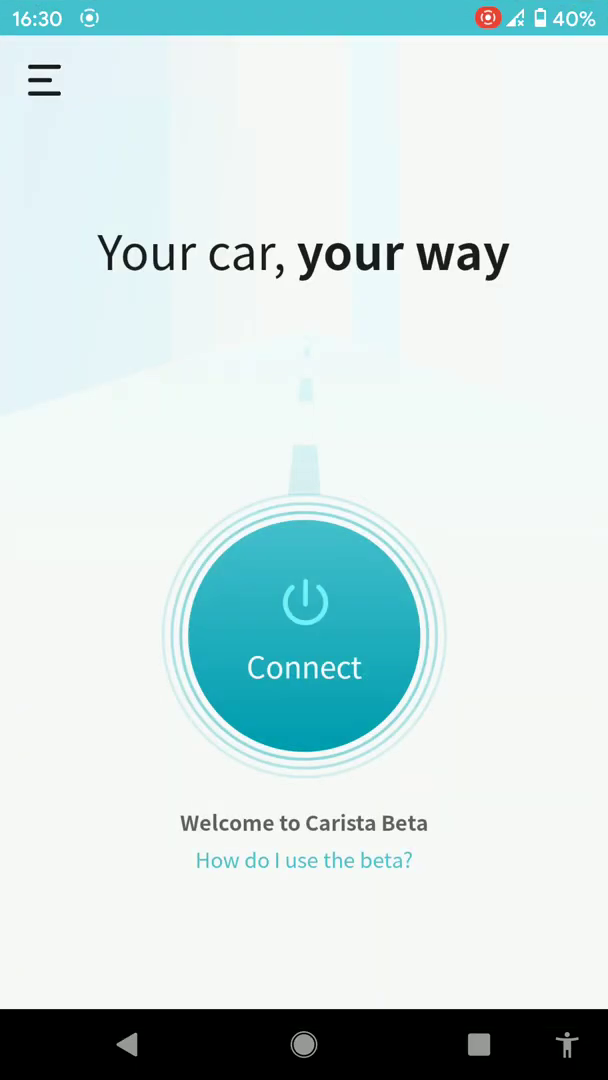
click(44, 80)
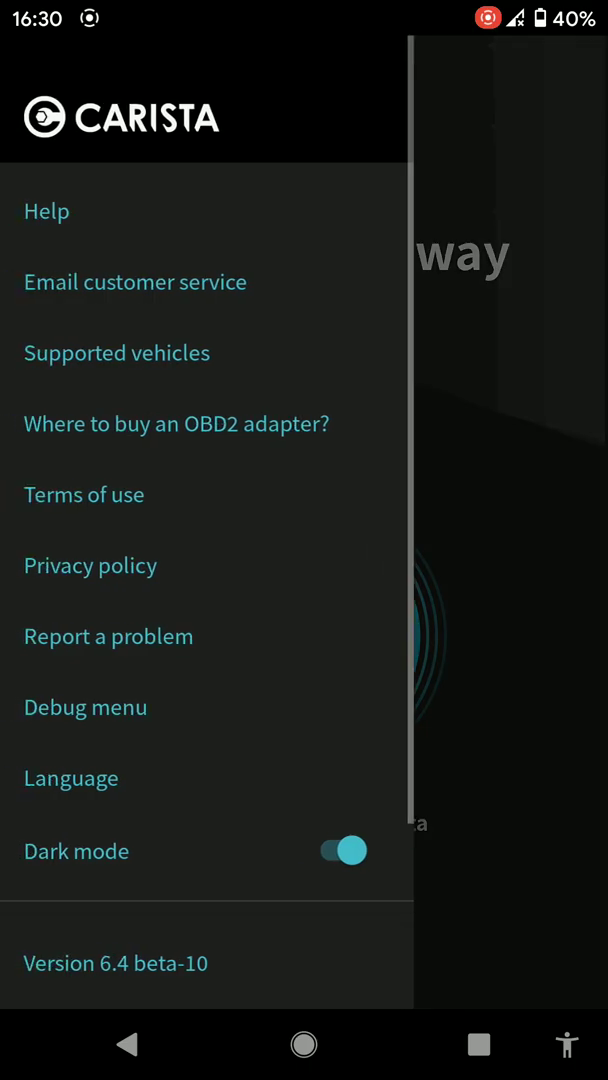
click(72, 778)
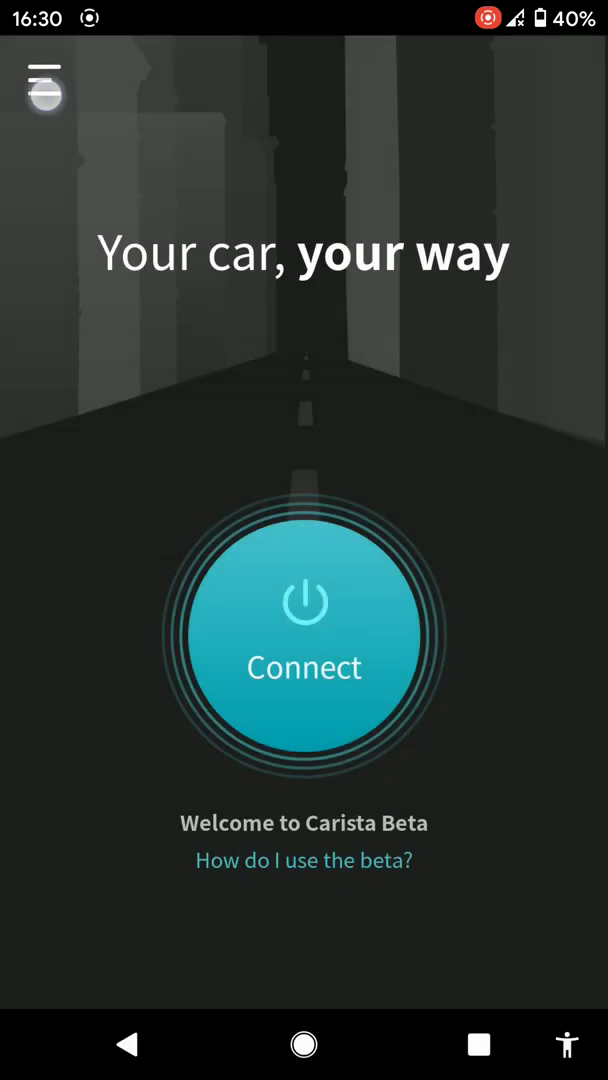
click(44, 78)
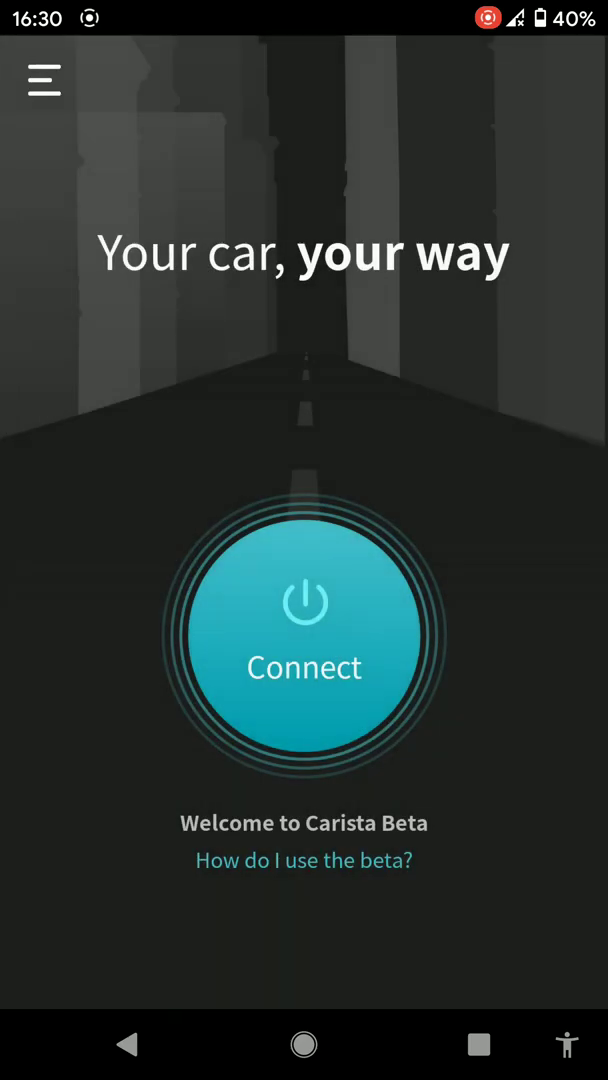
Start reconnecting to the vehicle with the Connect button.
click(304, 640)
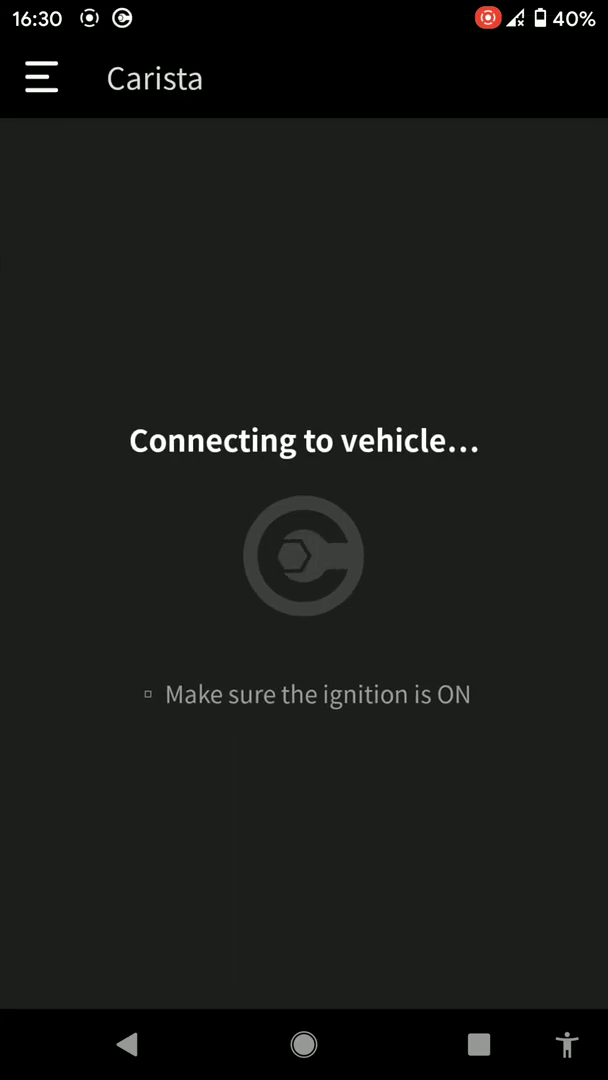